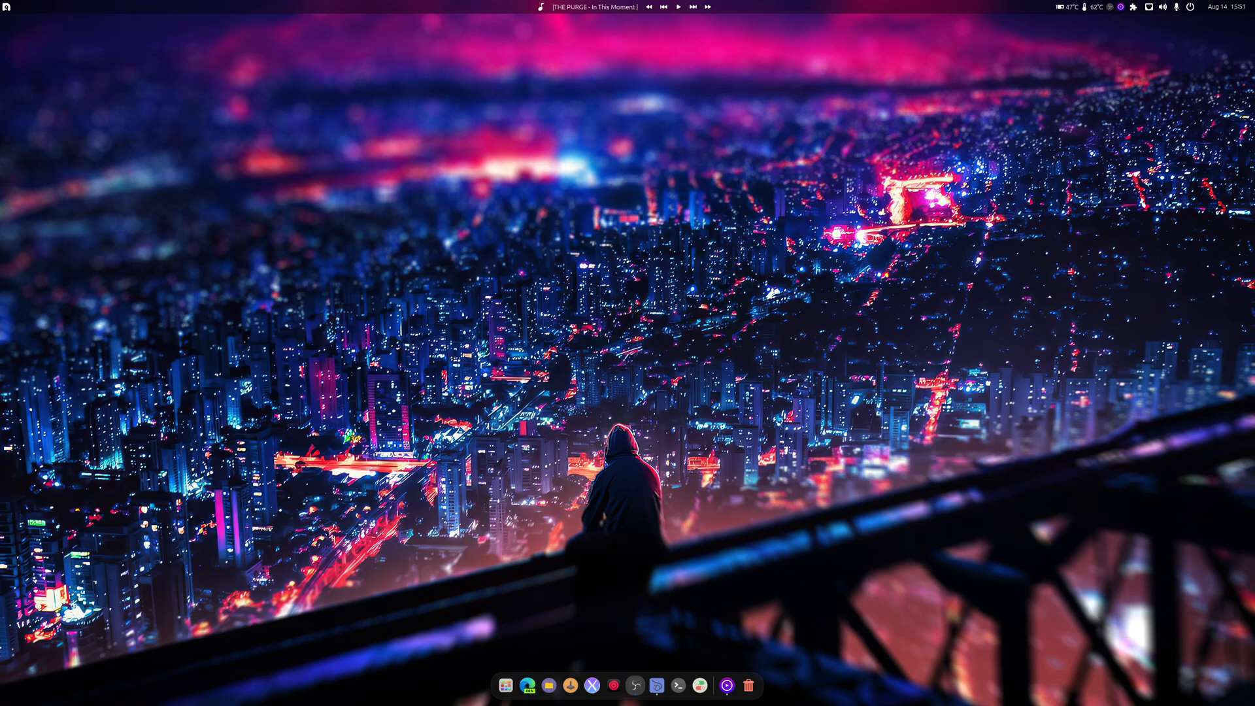
mouse_move(591, 686)
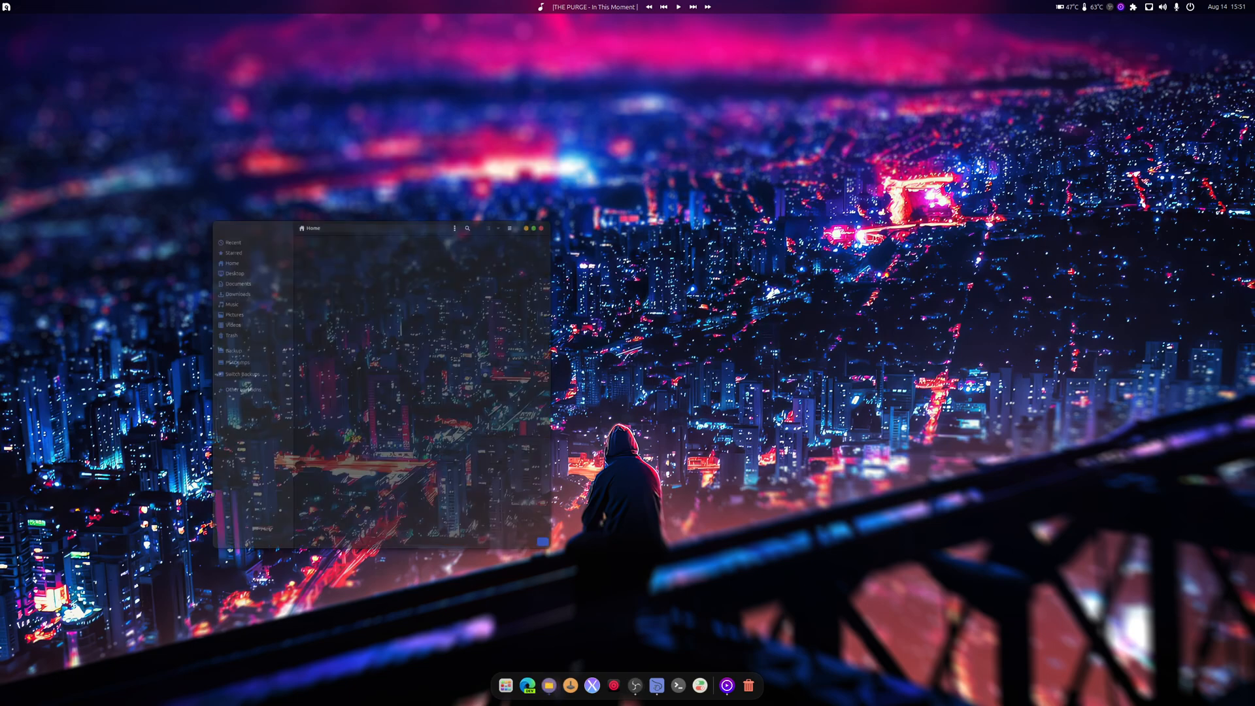
Run ./rpcsx.run from a terminal opened in Documents to print its usage options.
right_click(447, 365)
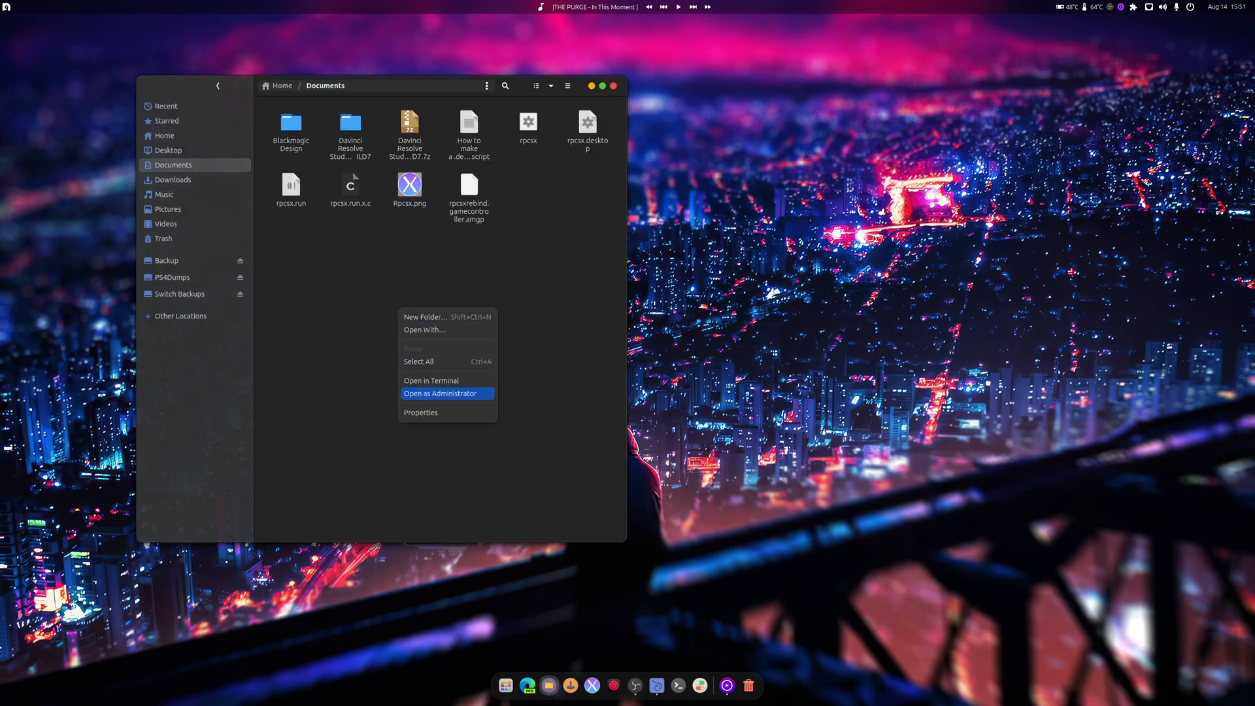
left_click(430, 380)
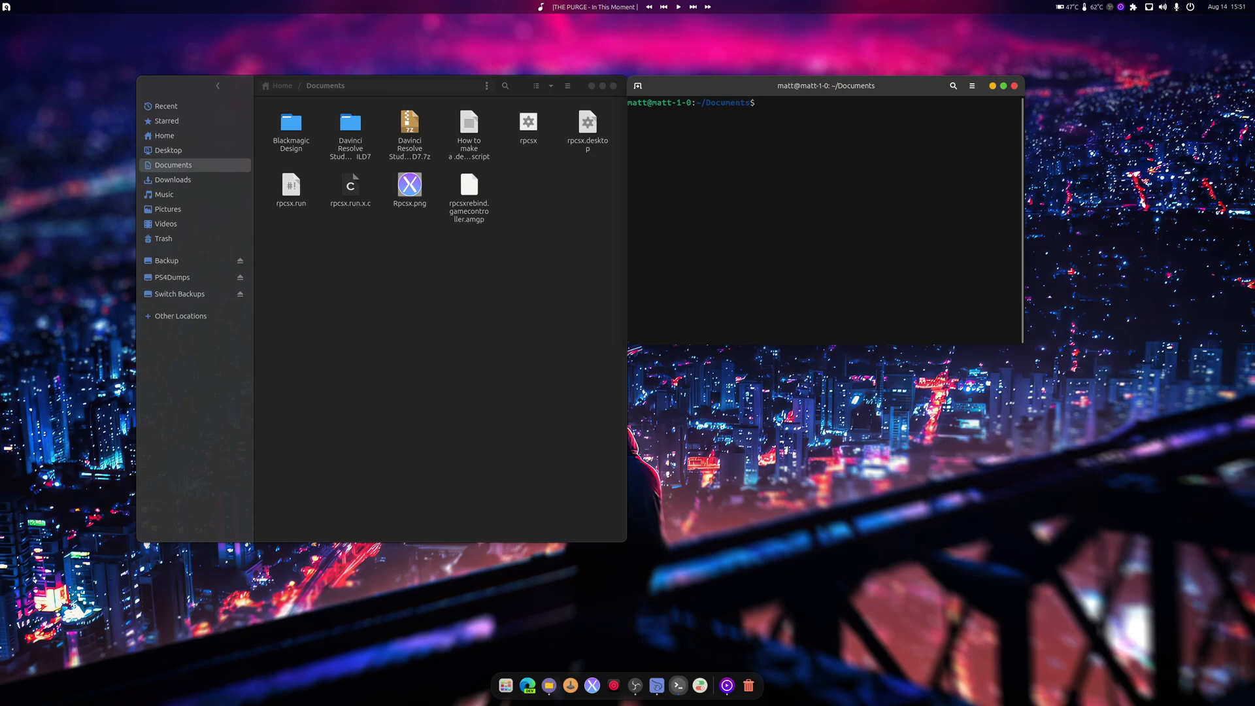
type("./rpo")
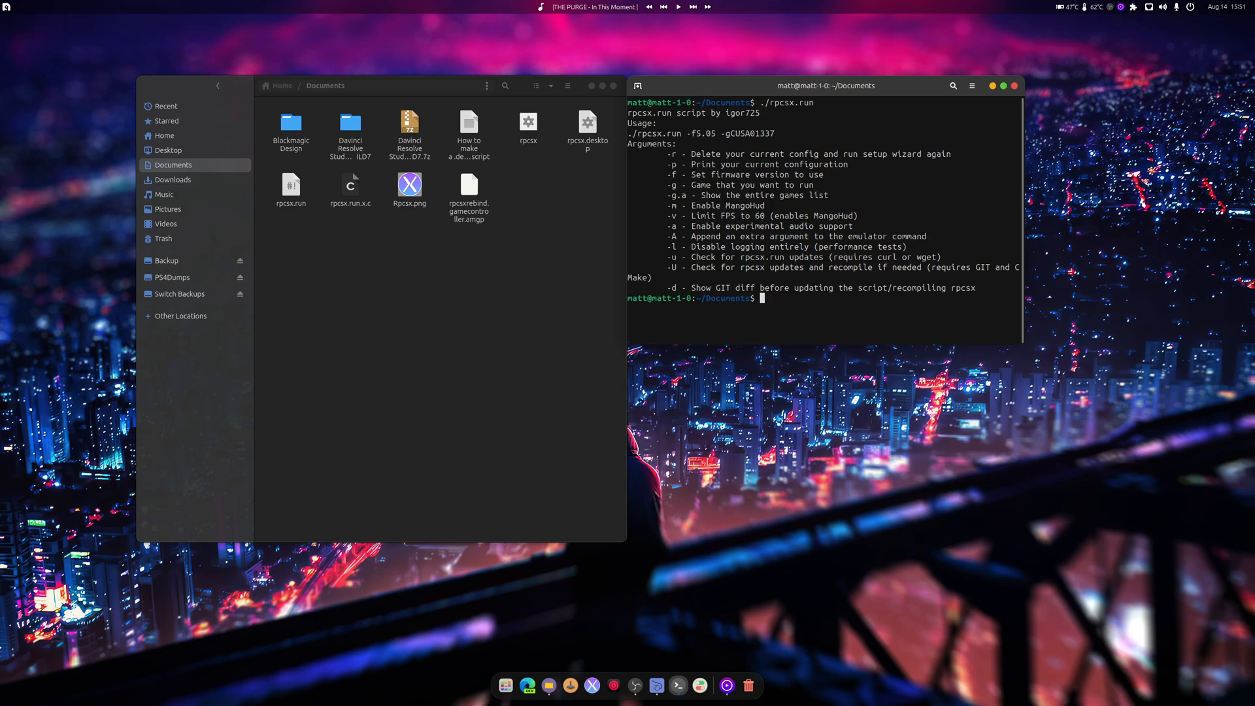
type("./rpcsx.run -")
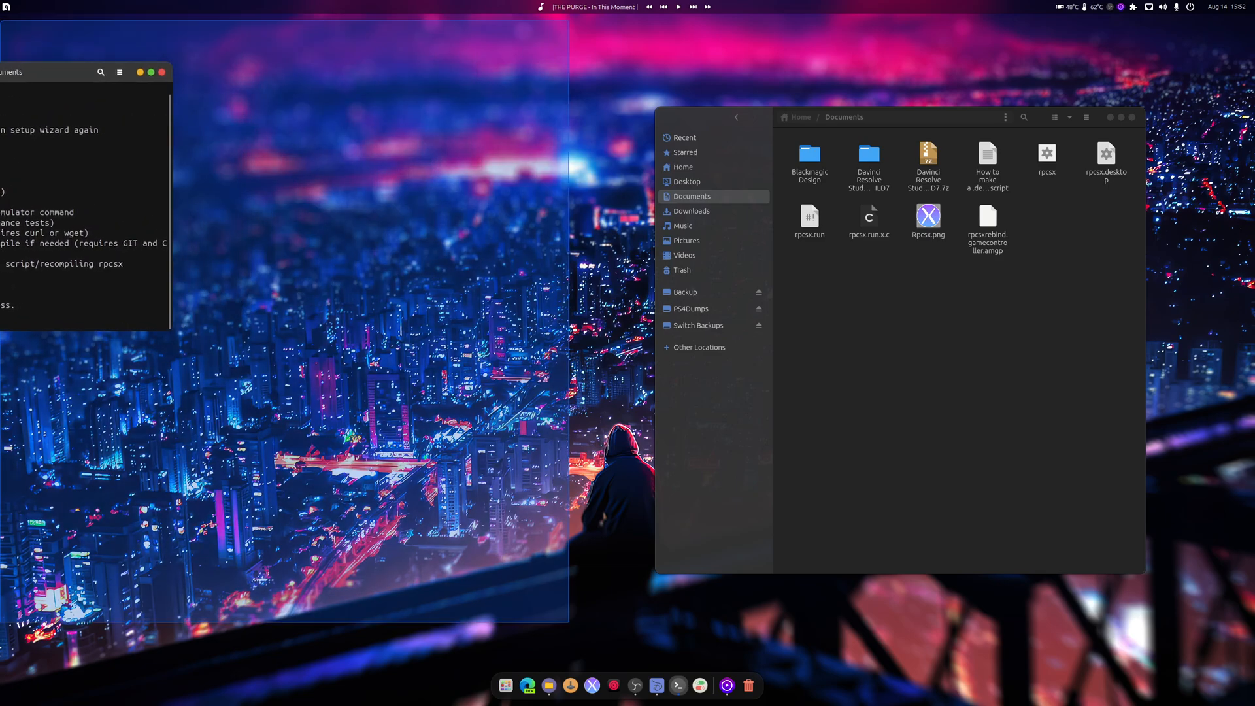
Tile the terminal and Files side by side and check the rpcsx folder in Home.
left_click(574, 23)
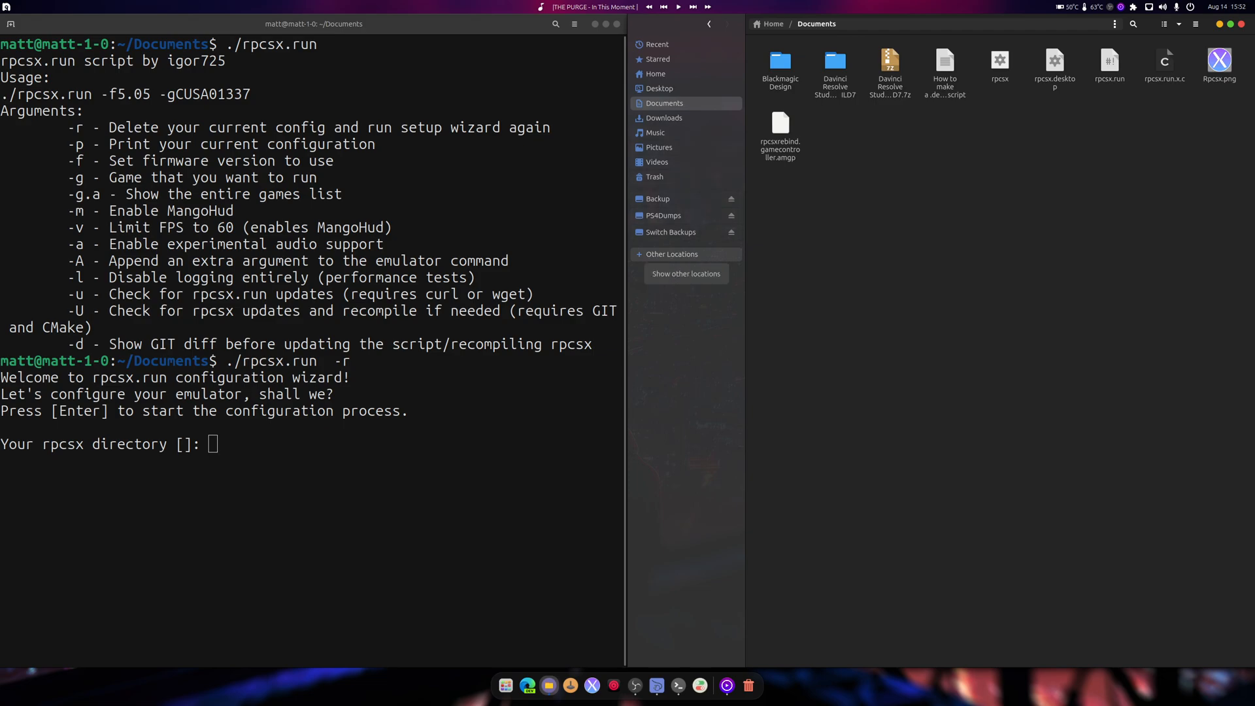
left_click(654, 73)
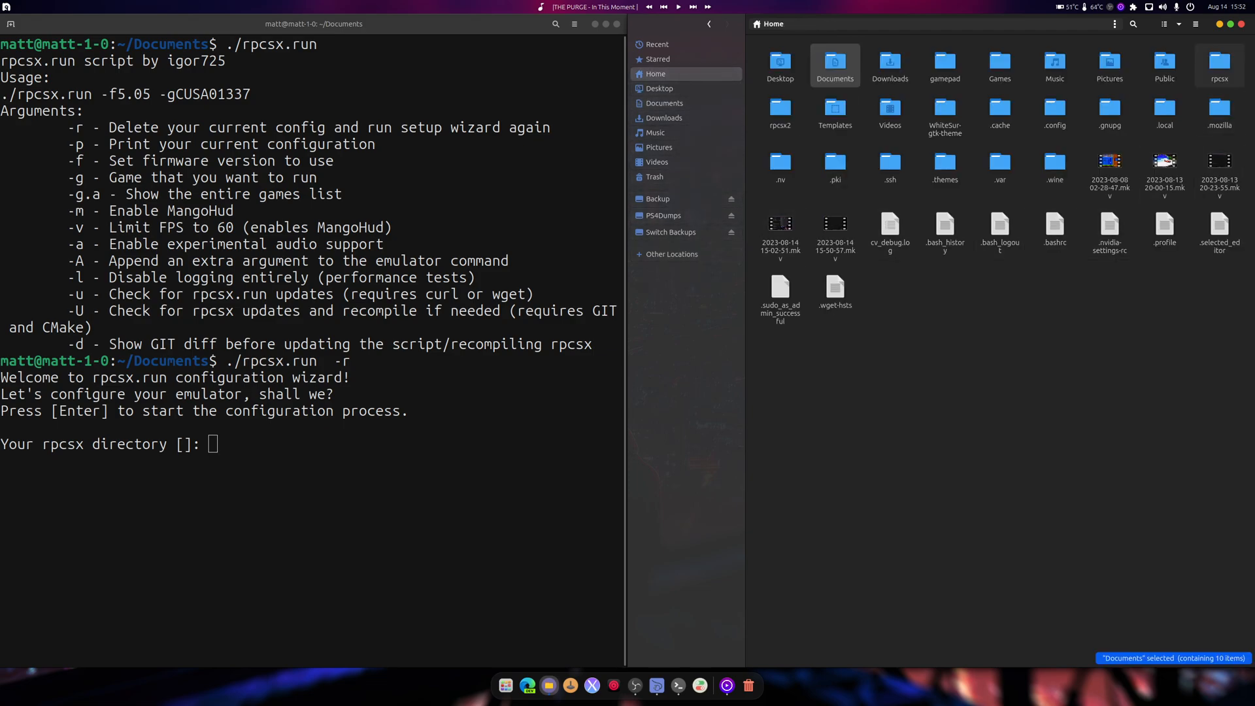
double_click(1217, 66)
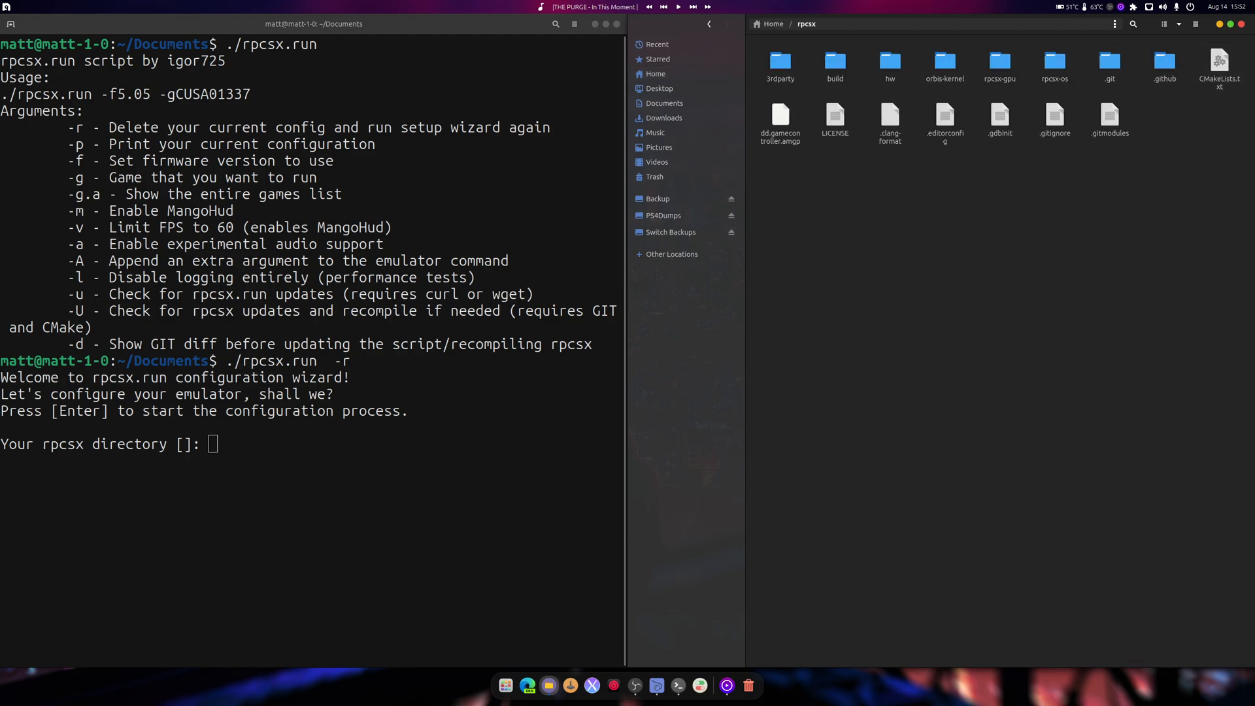
left_click(834, 61)
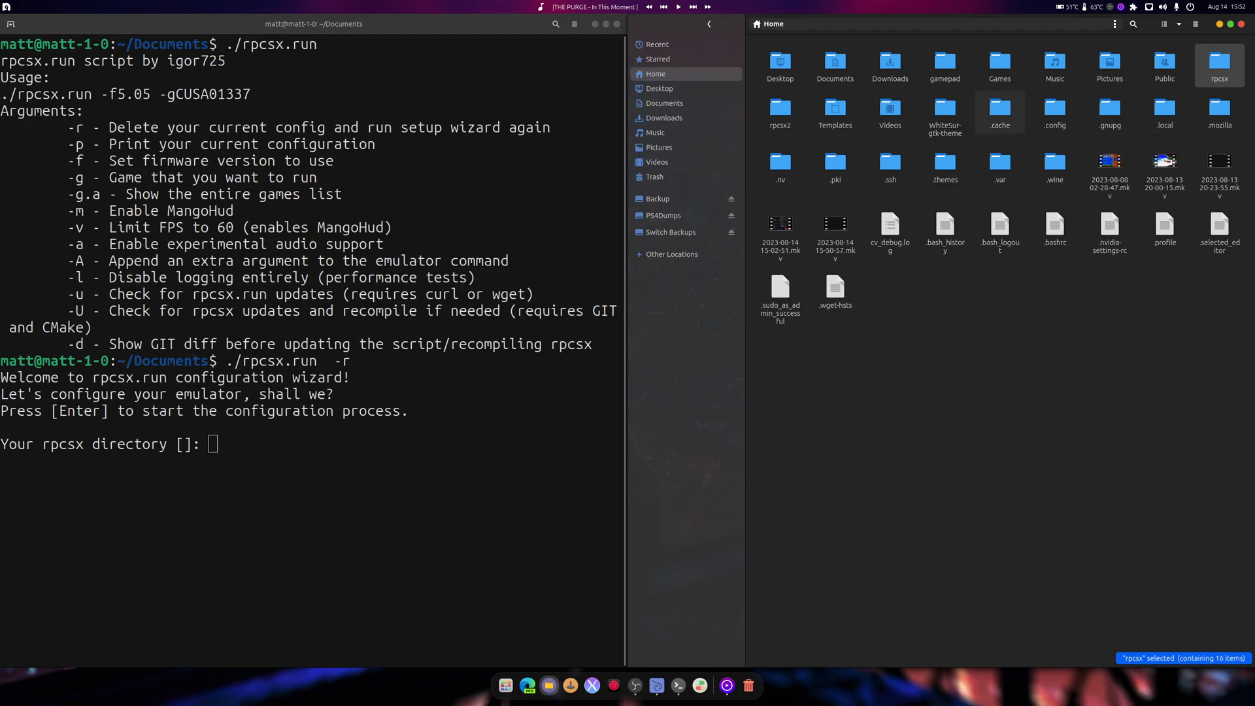
Browse to ~/gamepad/build/bin and copy that folder's location.
double_click(944, 63)
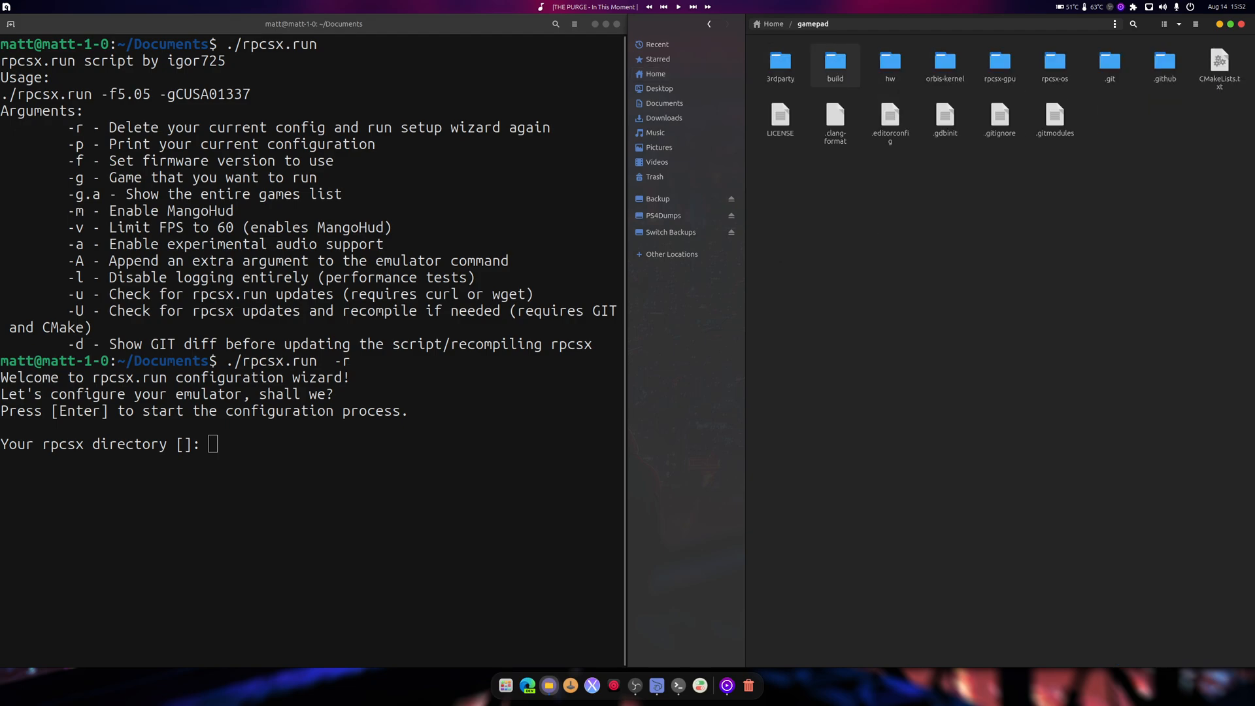
double_click(836, 60)
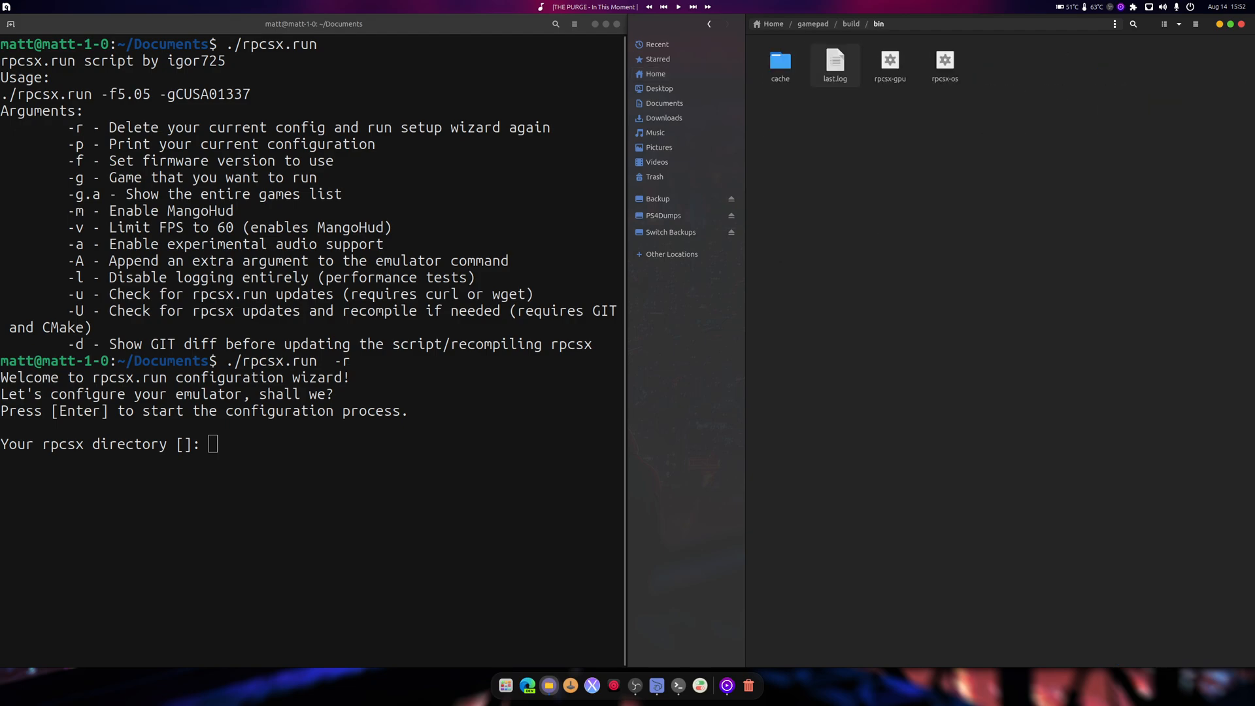
left_click(1114, 24)
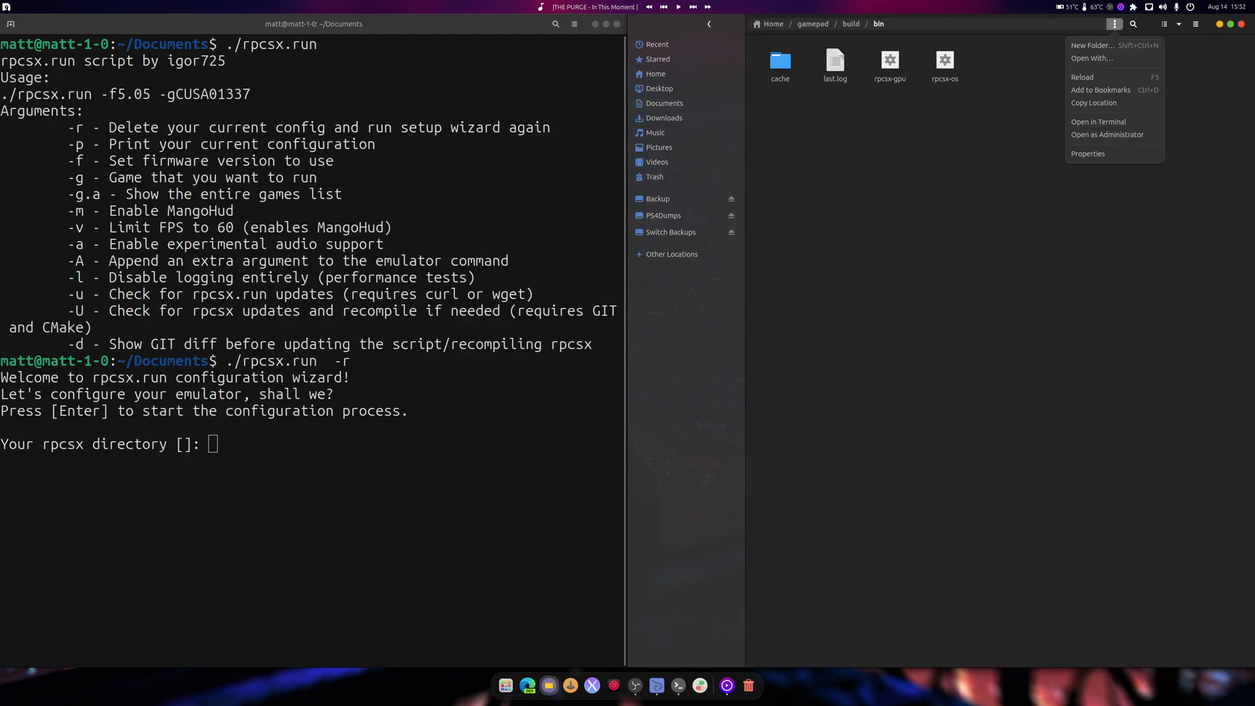
left_click(1114, 23)
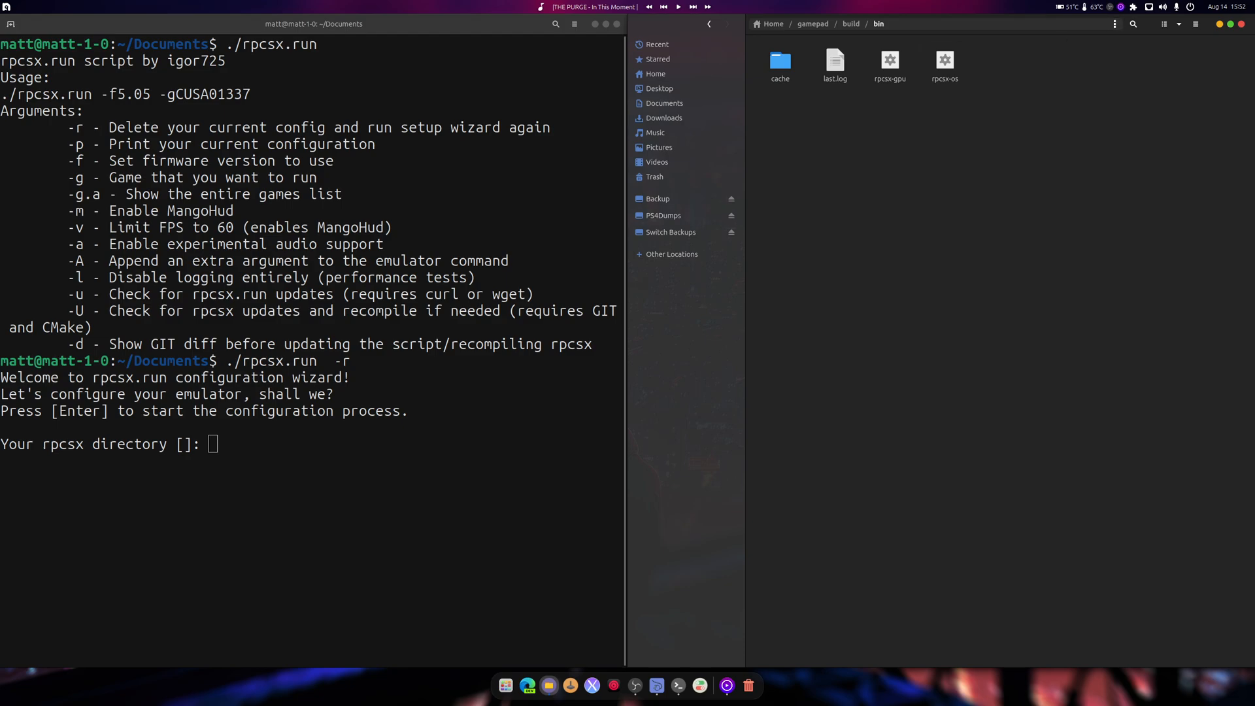
Answer the wizard with /home/matt/gamepad/build/bin, /media/matt/PS4Dumps/games, and n for ps4_unself.py.
type("/home/matt/gamepad/build/bin")
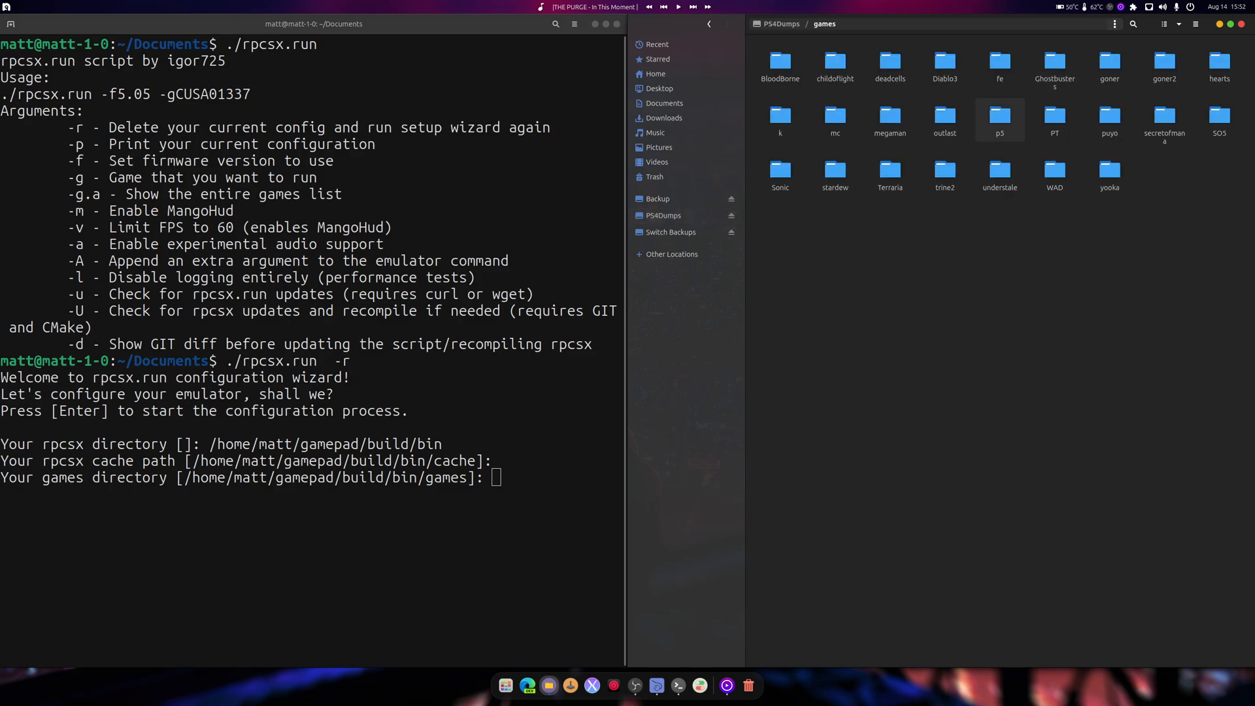
type("'/media/matt/PS4Dumps/games'")
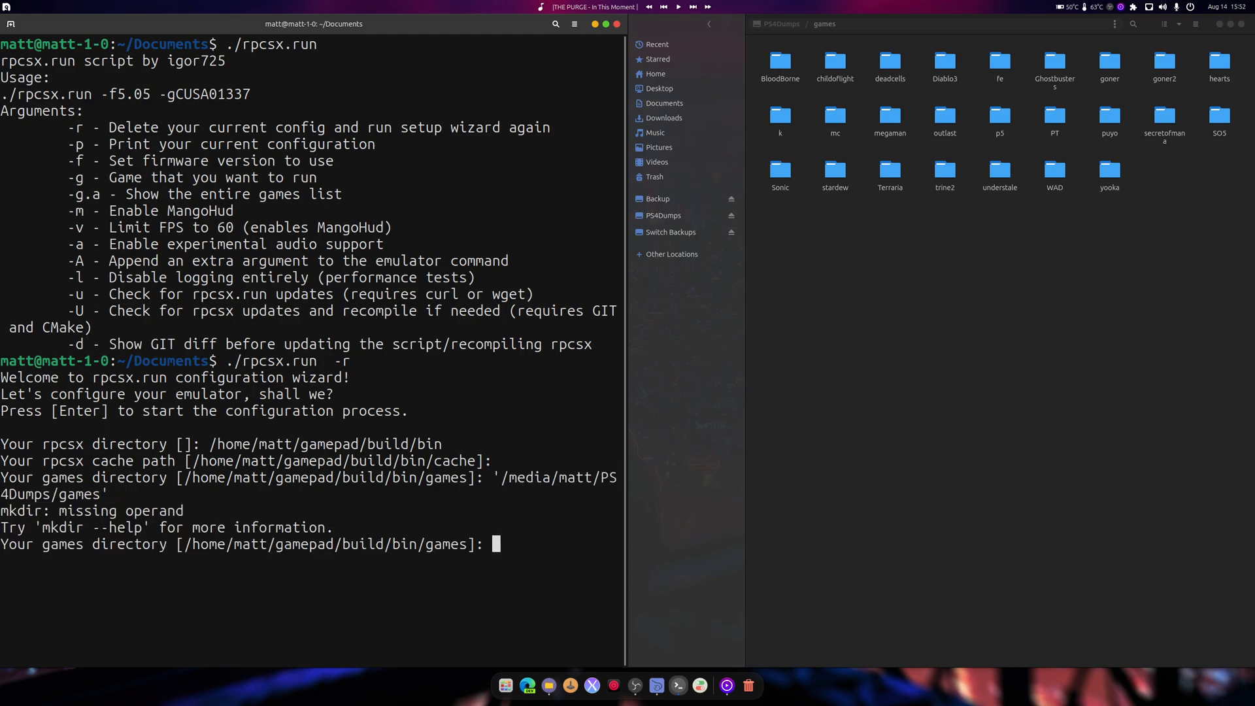
type("/media/matt/PS4Dumps/games")
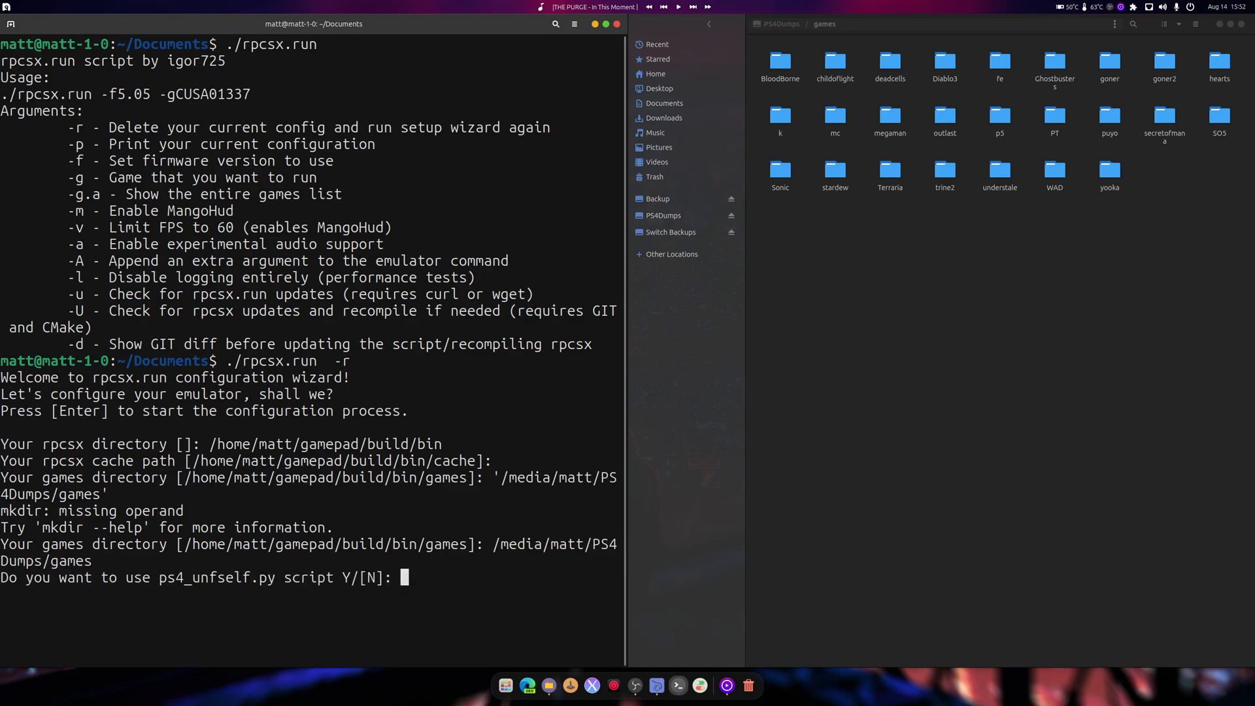
type("n")
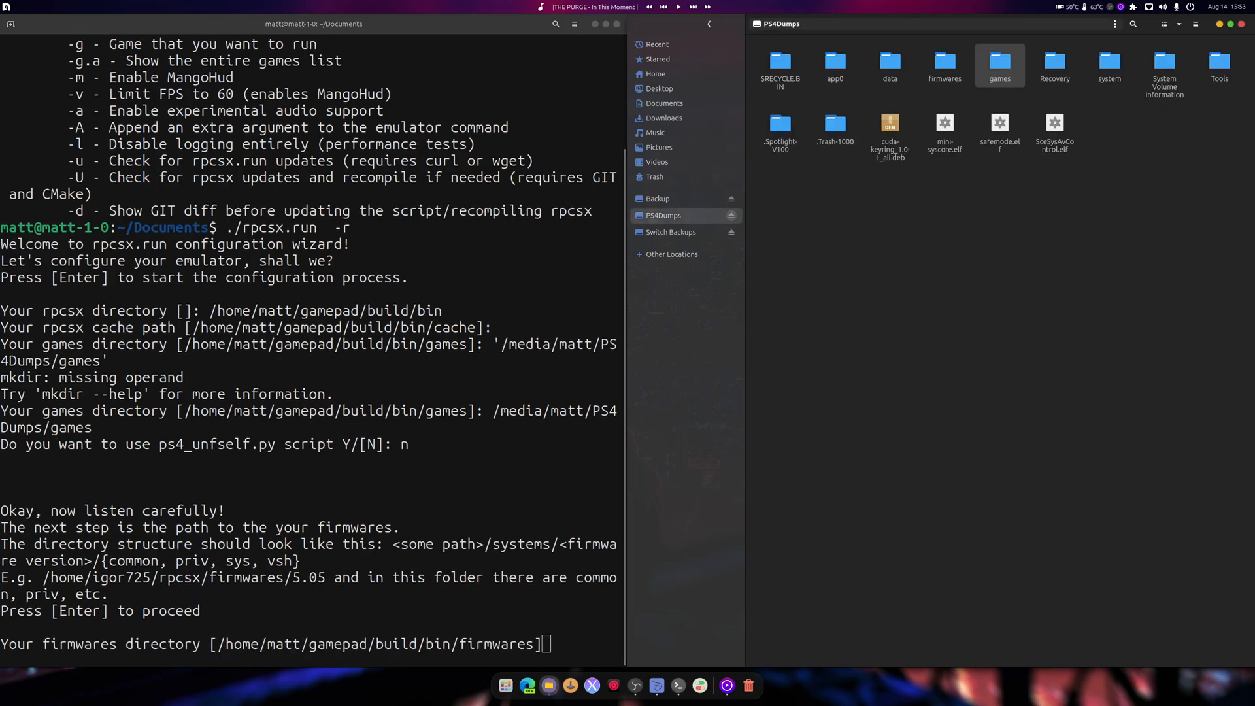
Copy the PS4Dumps/firmwares folder location, then close the terminal window.
left_click(997, 62)
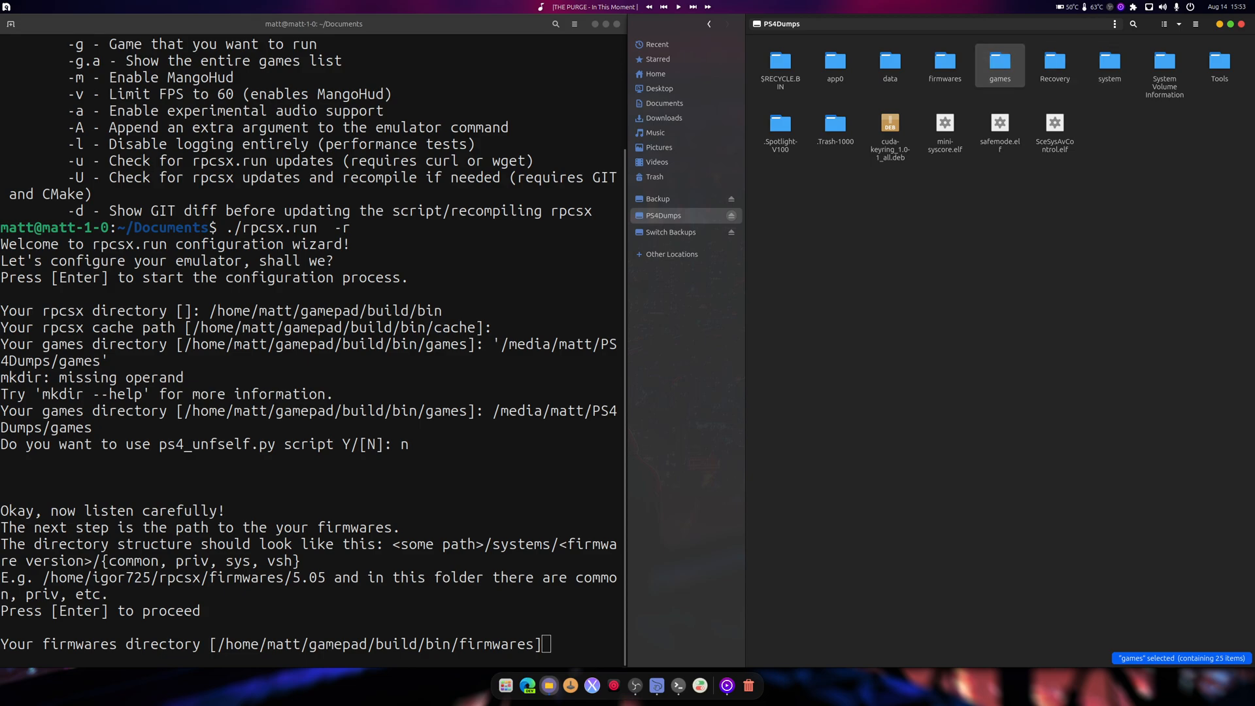
double_click(944, 64)
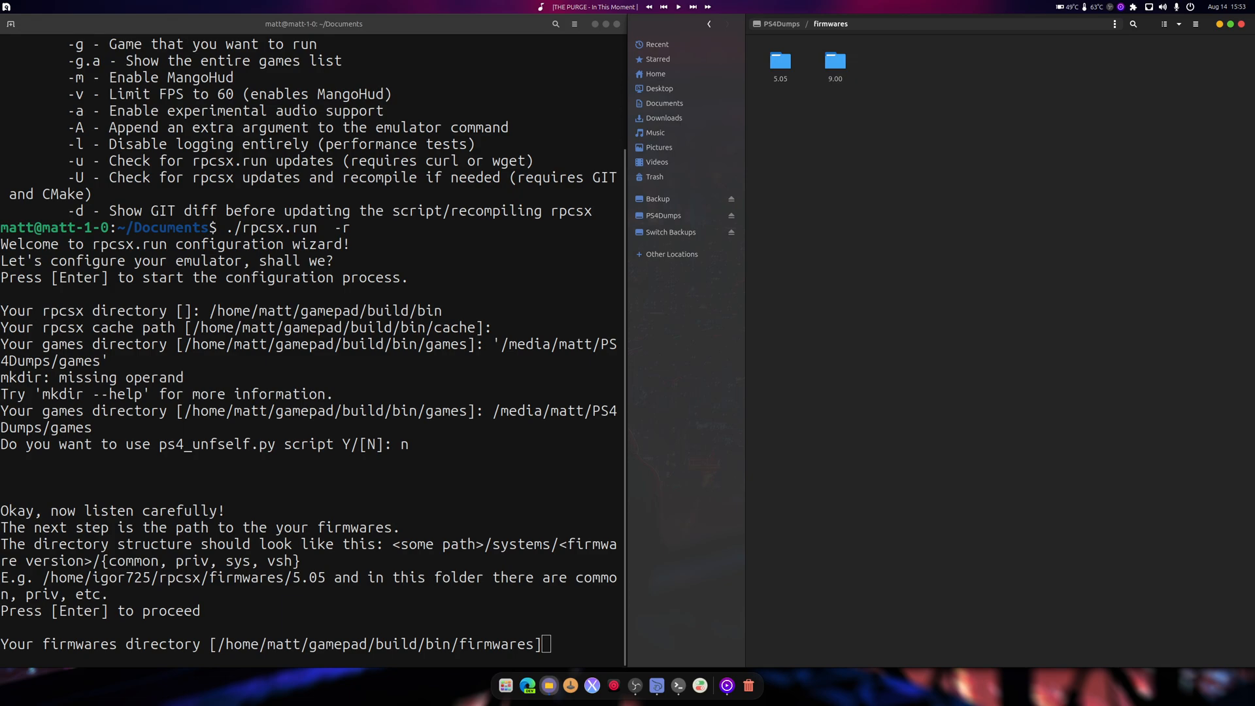
left_click(1114, 23)
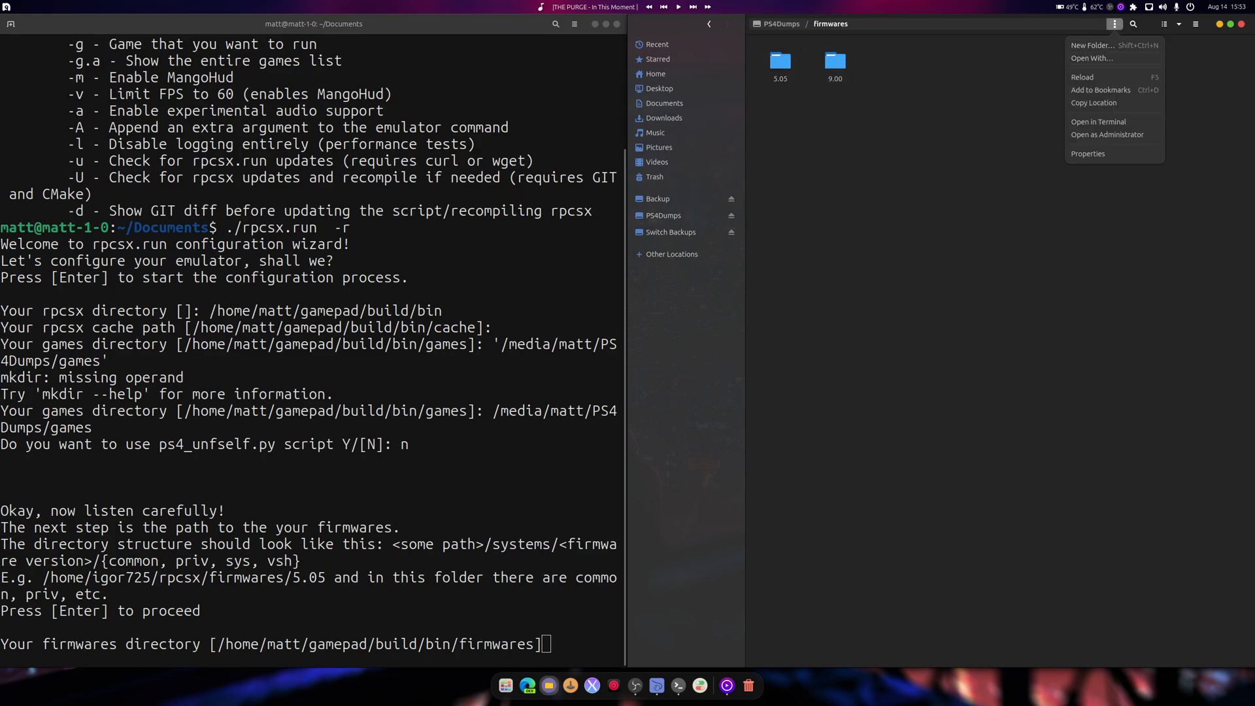
right_click(324, 444)
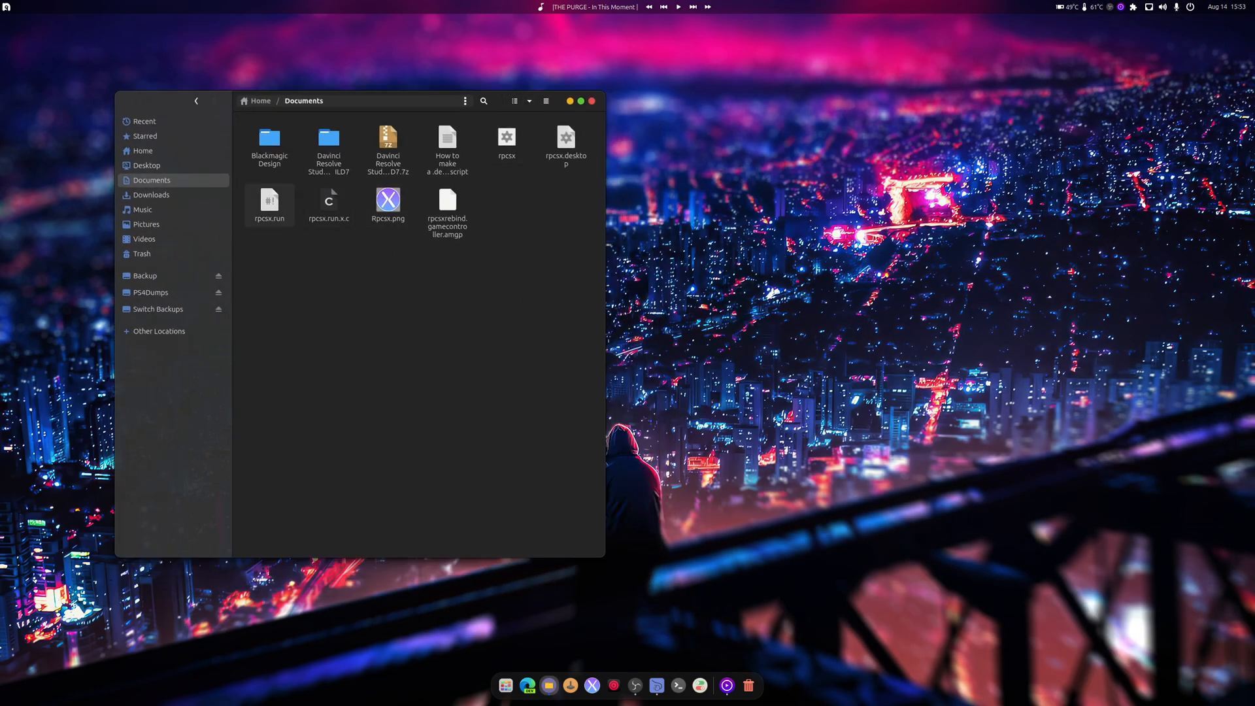
Recall '/usr/bin/shc -vrf rpcsx.run -o rpcsx' from shell history in a new Documents terminal.
left_click(507, 137)
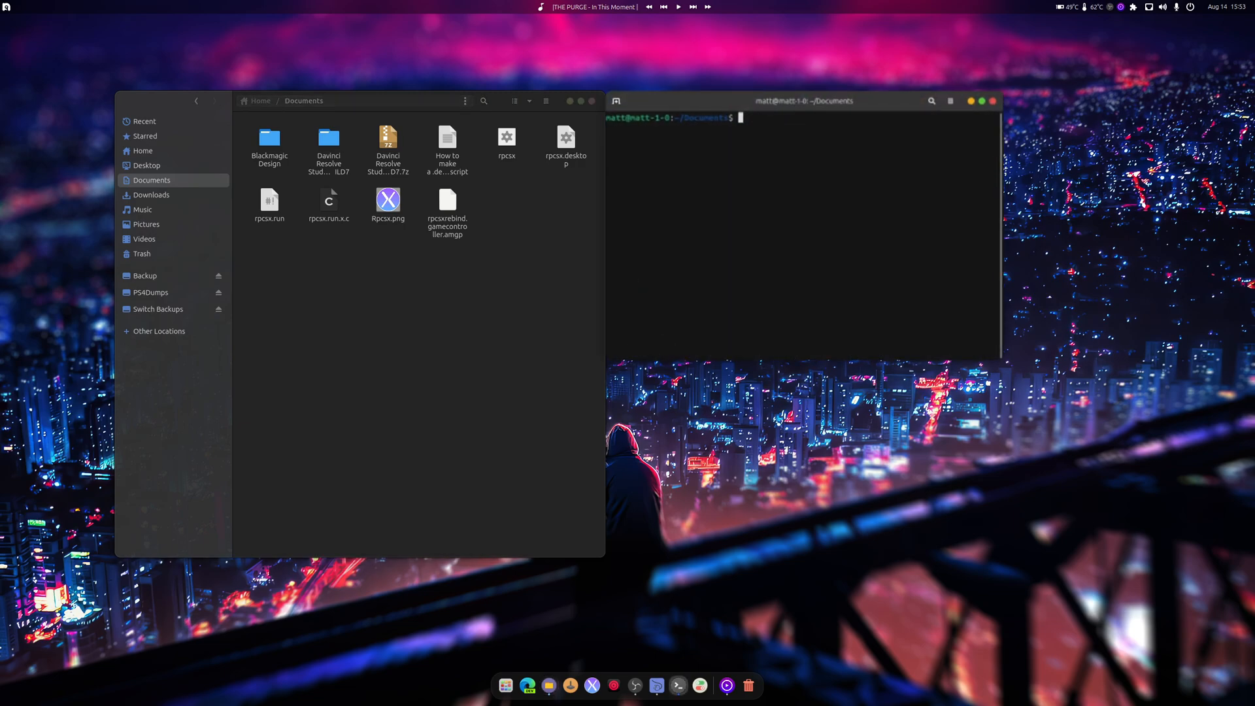
left_click_drag(808, 101, 872, 123)
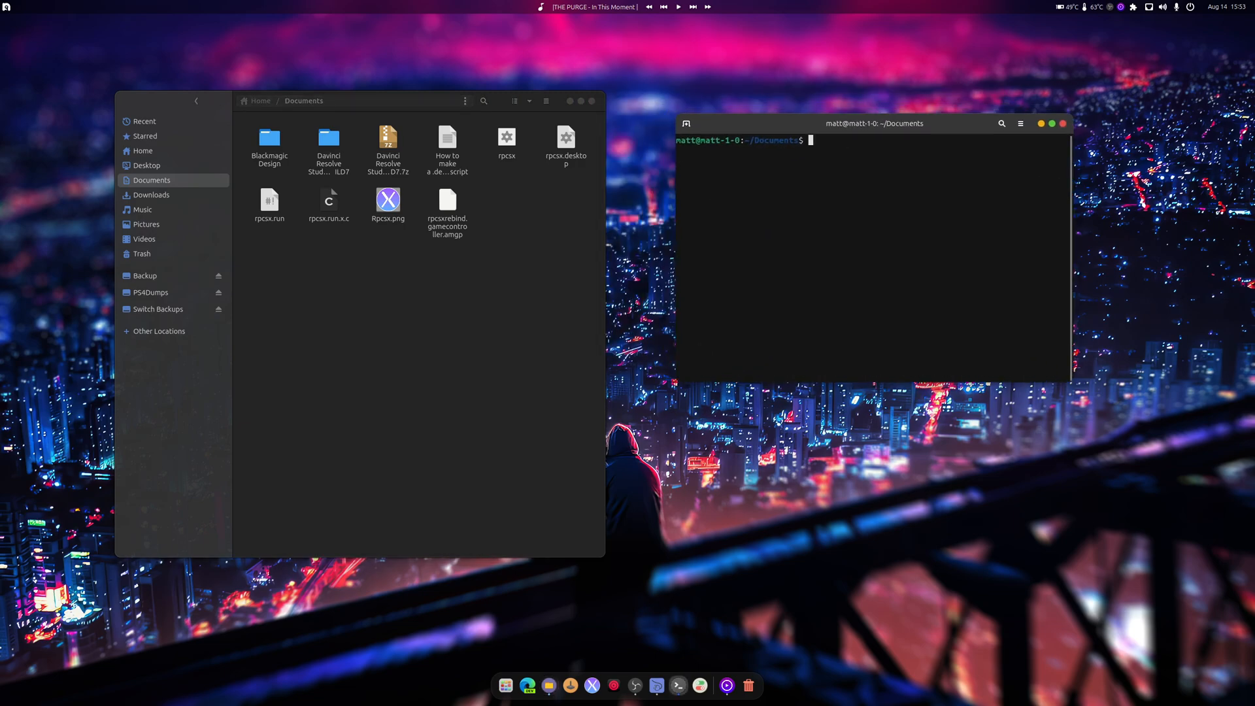
type("sudo apt-get -y install libglib2.0-0")
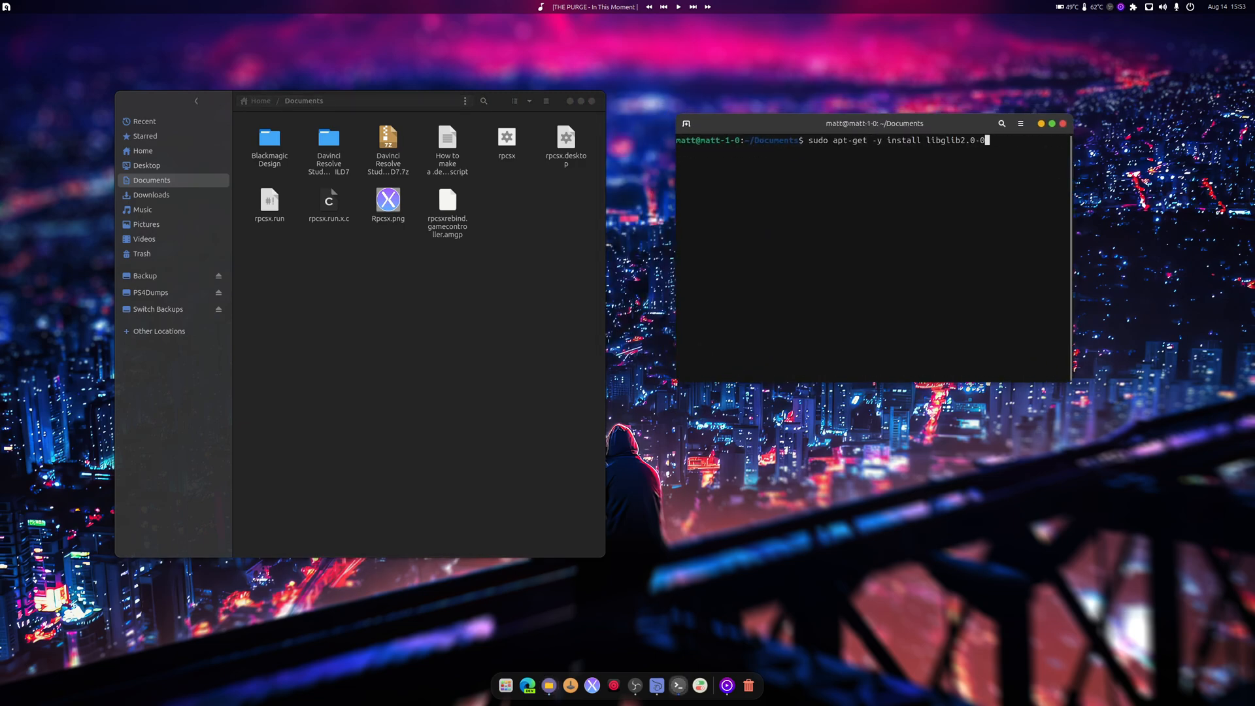
type("nm -D /lib64/libpango-1.0.so.0 | grep -i g_string_free_and_steal")
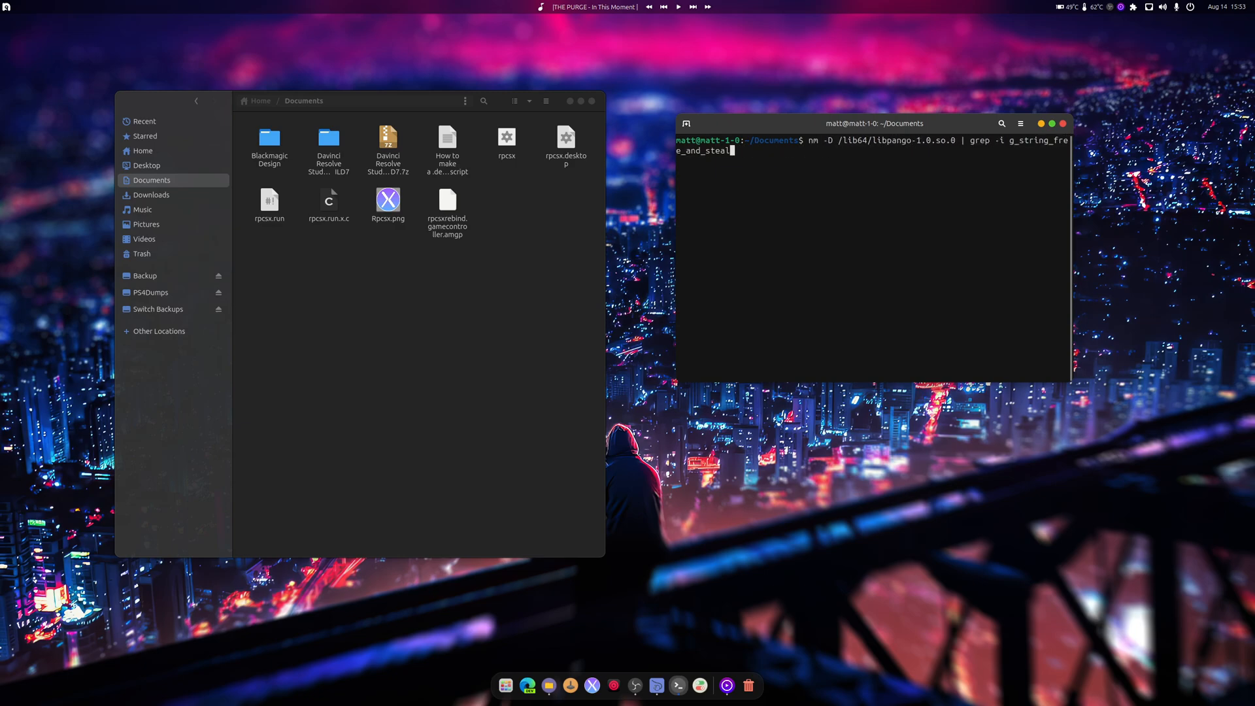
type("sudo chmod +x resolve")
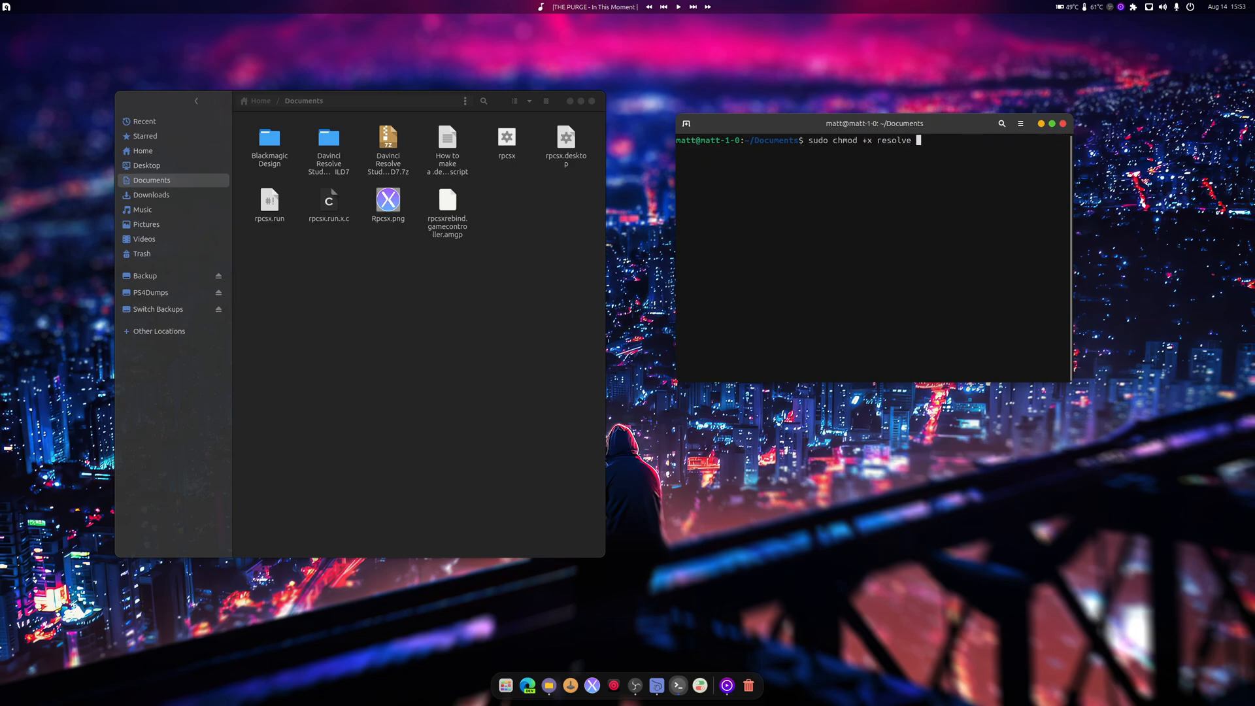
type("chmod +x Cider-2.1.2.AppImage")
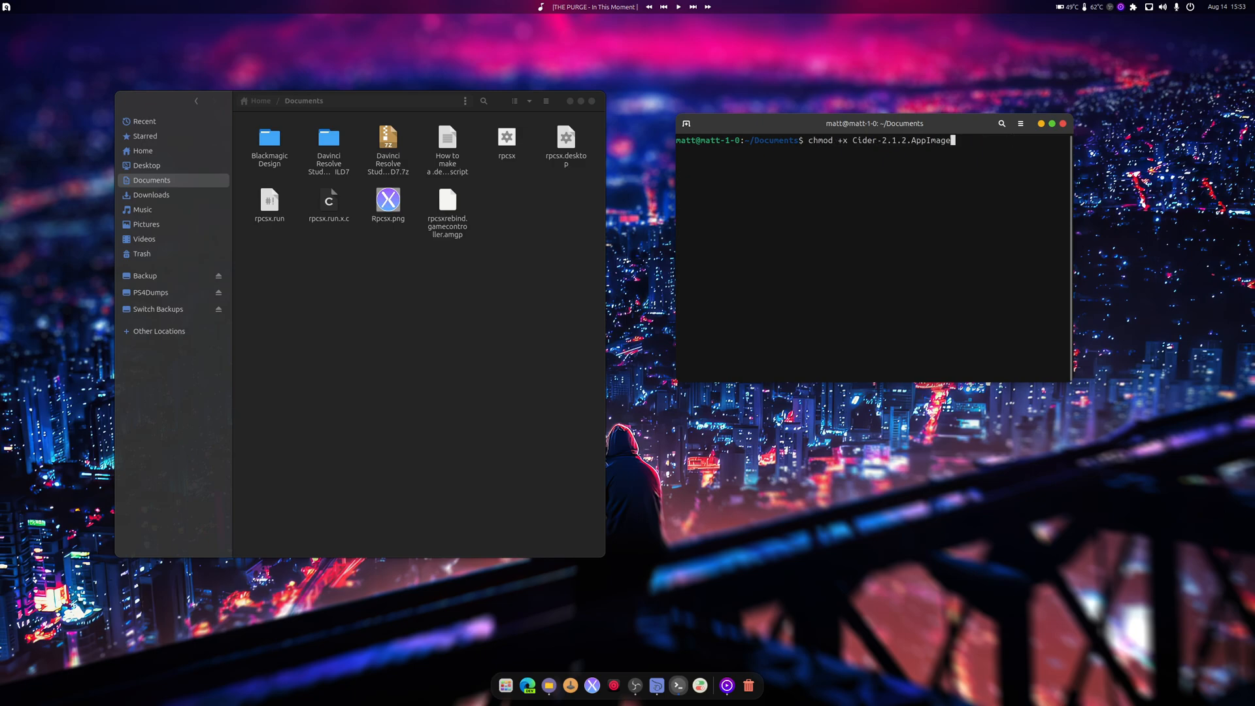
type("/usr/bin/shc -vrf rpcsx.run -o rpcsx")
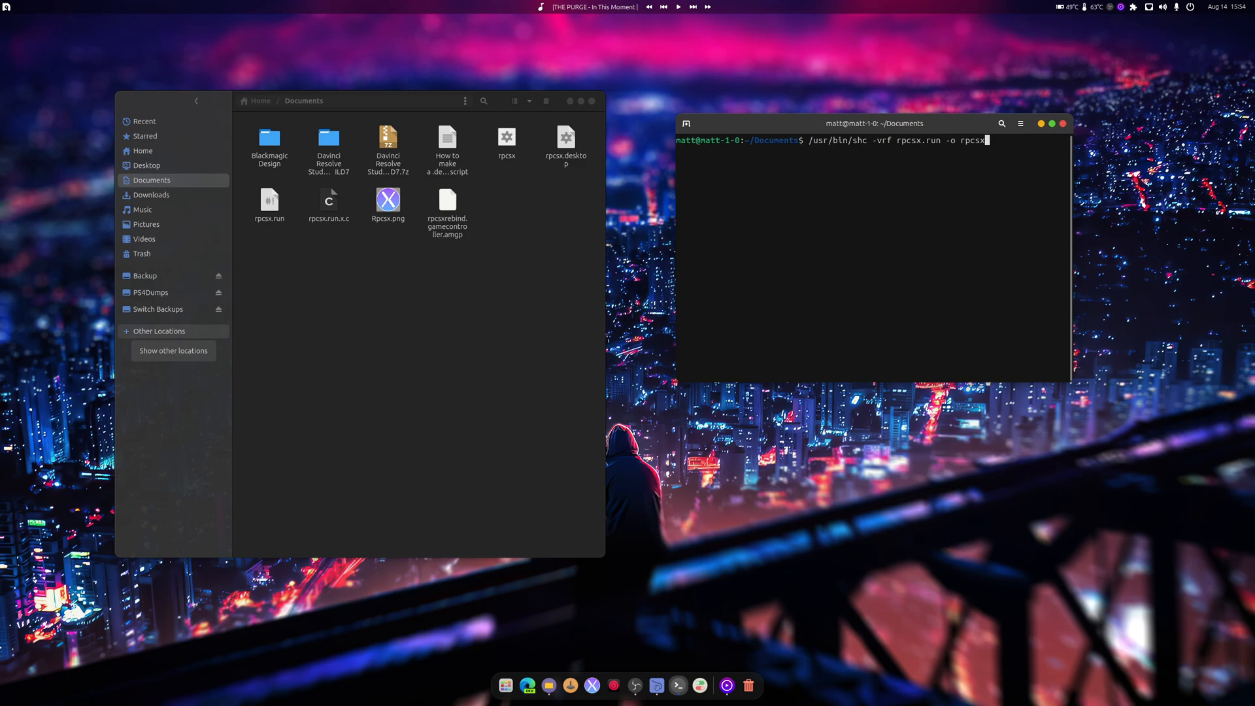
Browse Files to usr/bin on the Ubuntu drive via Other Locations.
left_click(158, 331)
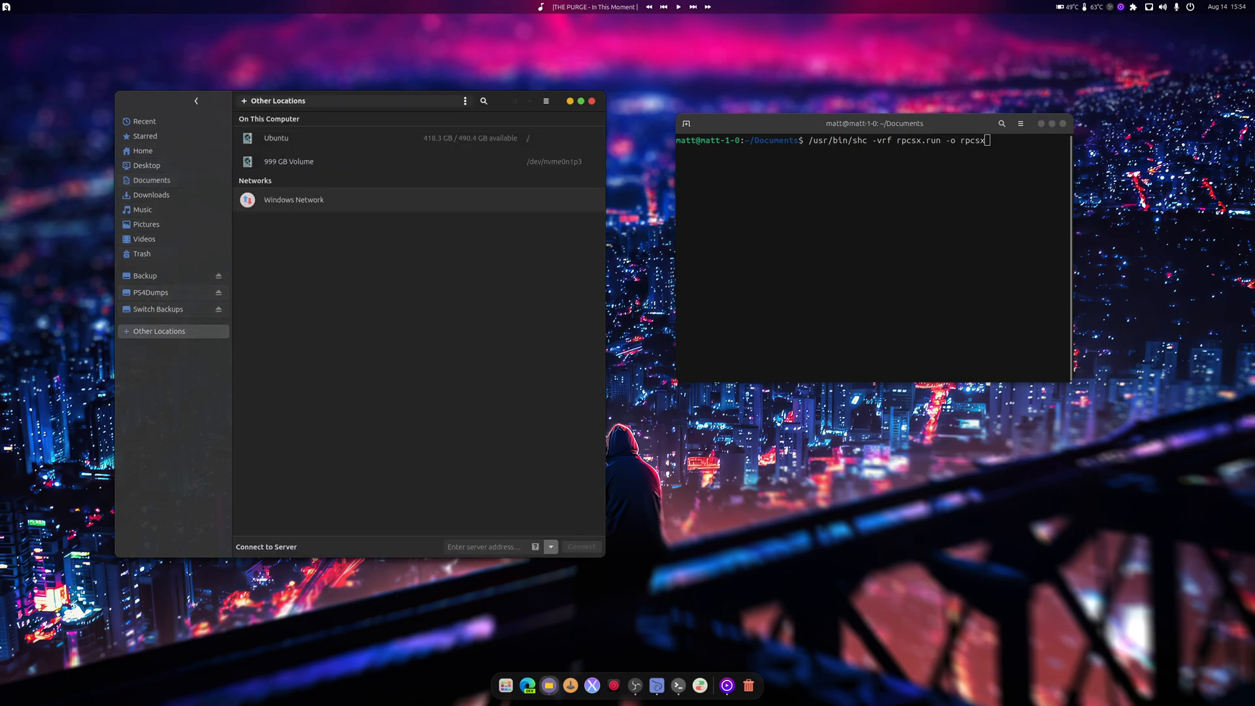
double_click(276, 138)
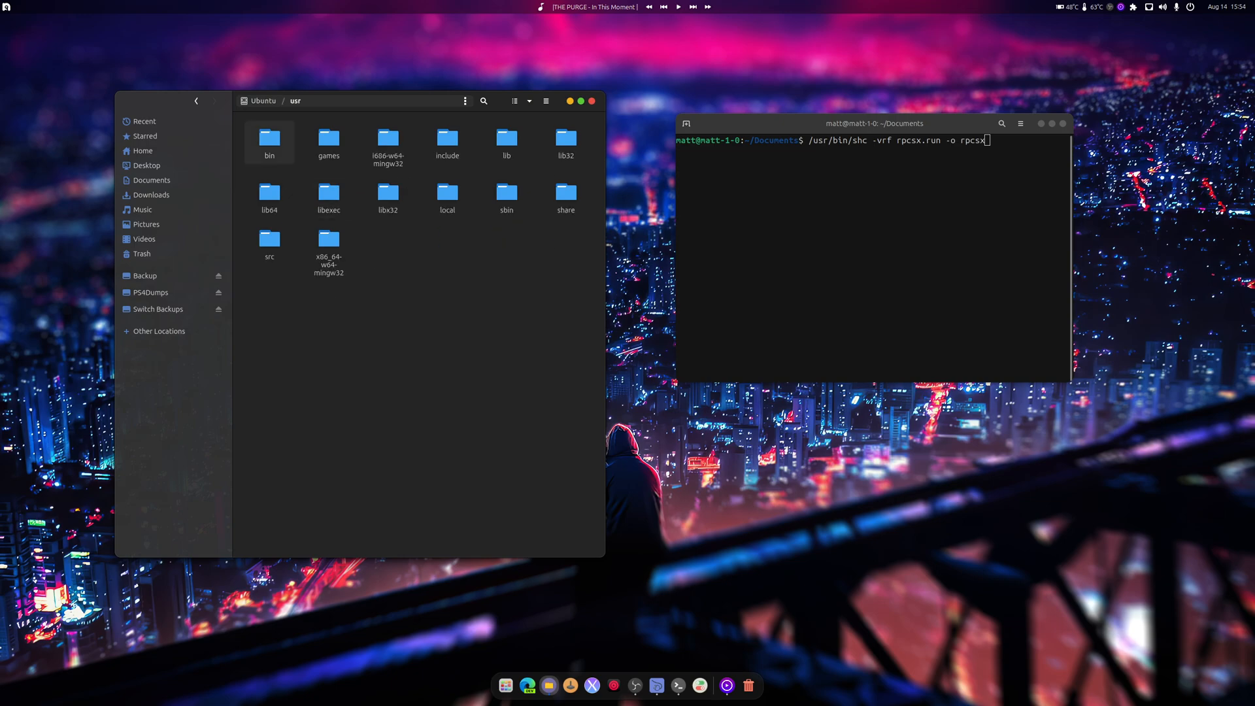
double_click(269, 136)
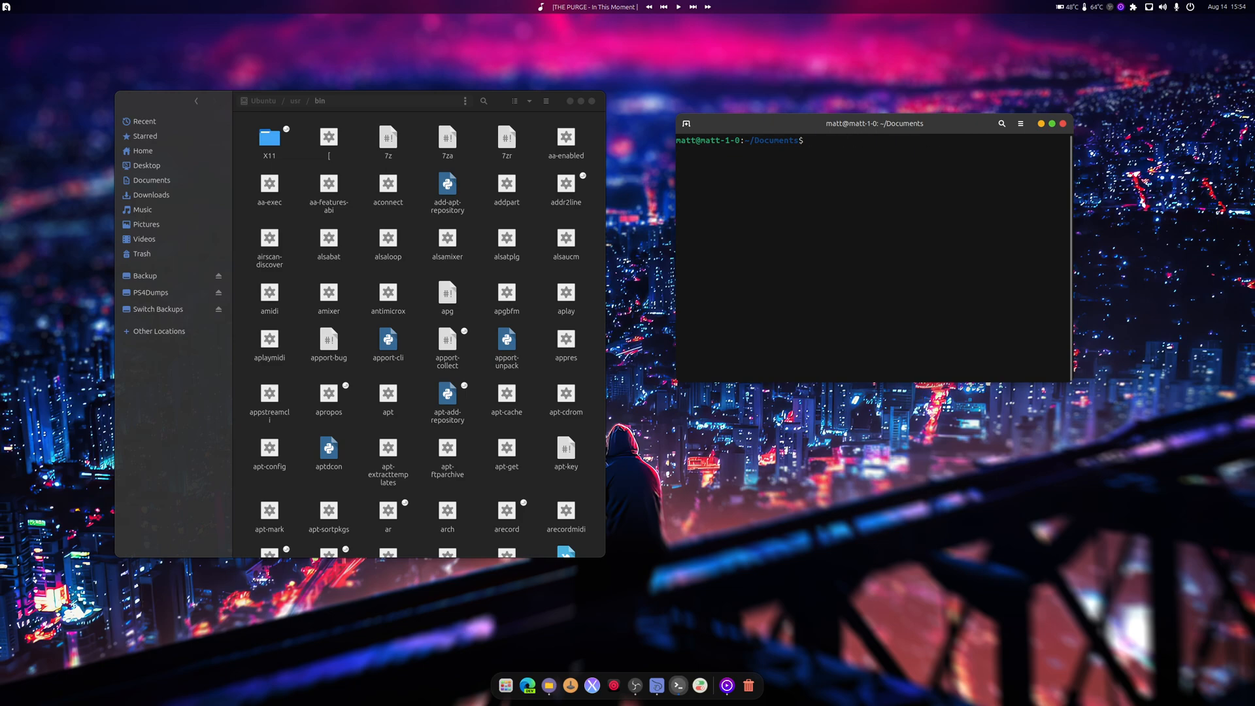
Run rpcsx as a plain command so it prints its usage list.
type("rpsx")
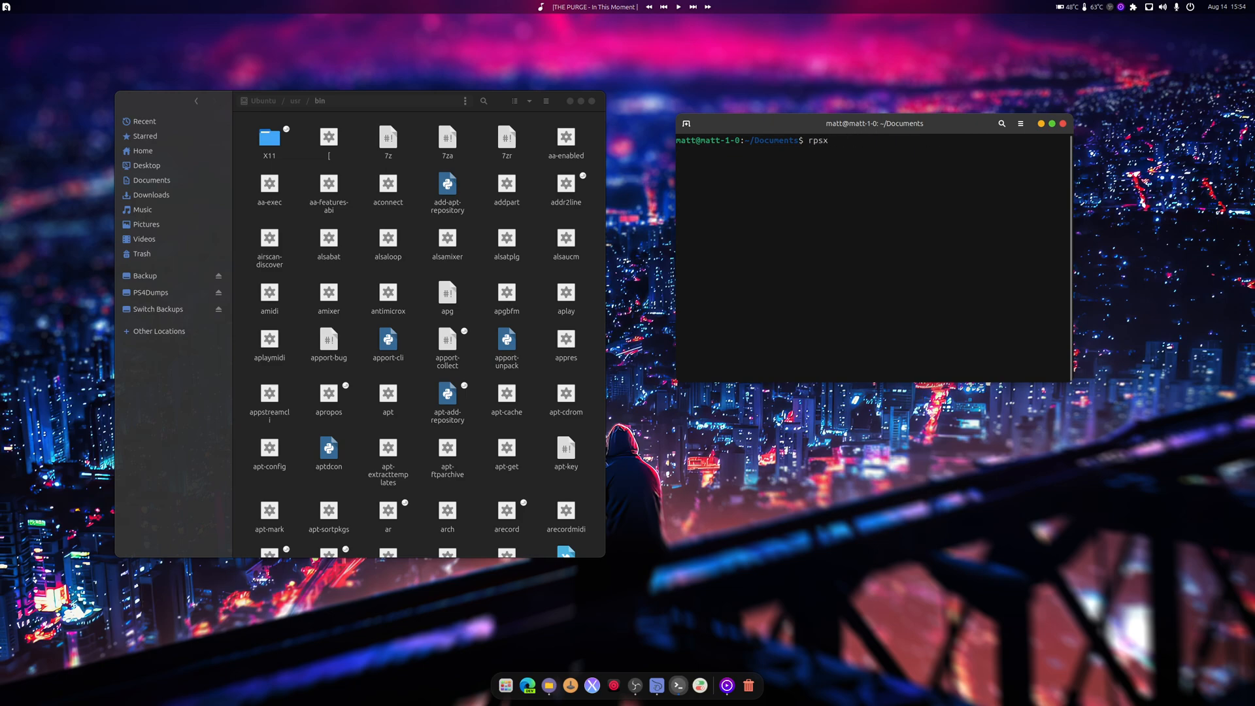
type("c")
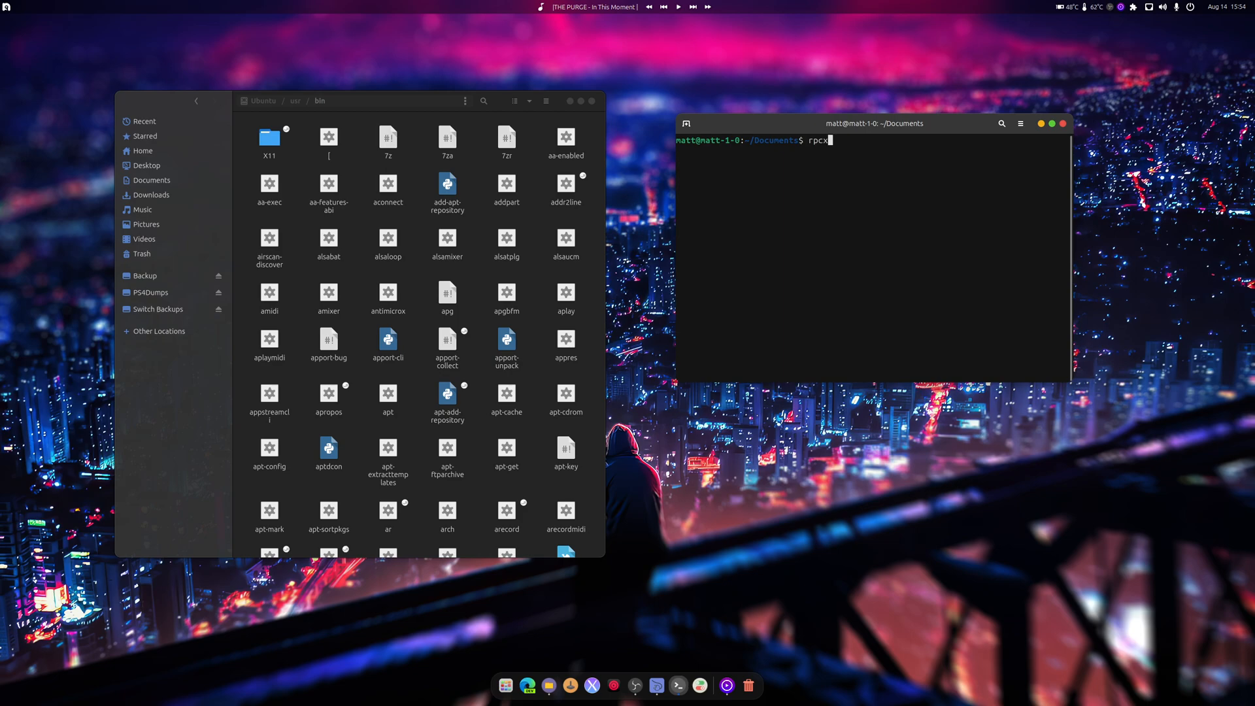
type("s")
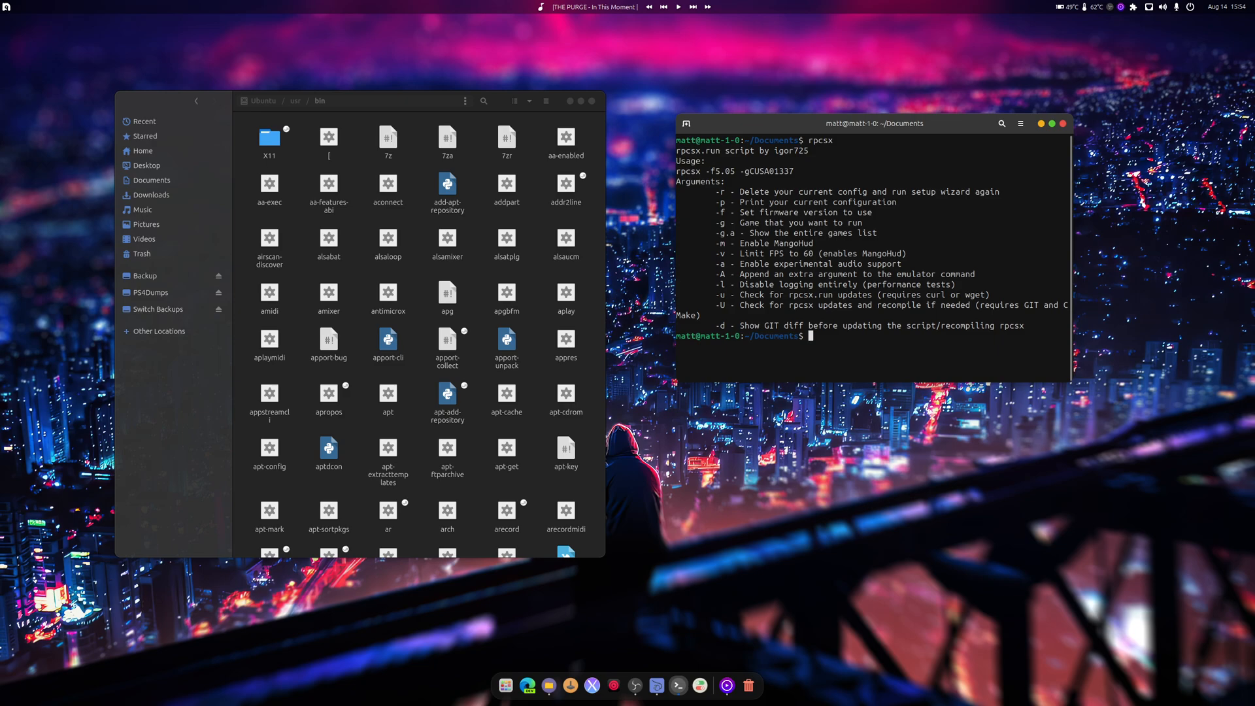
Open rpcsx.desktop from ~/.local/share/applications with gedit.
left_click(142, 150)
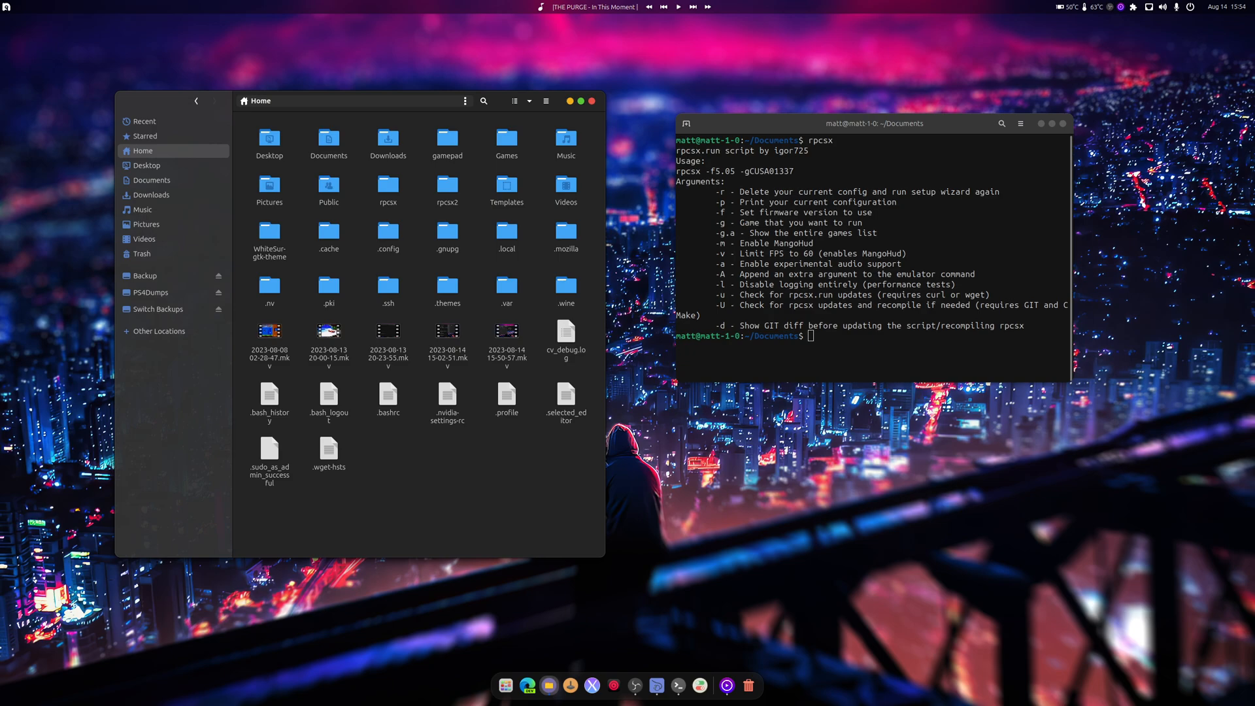
key("Super")
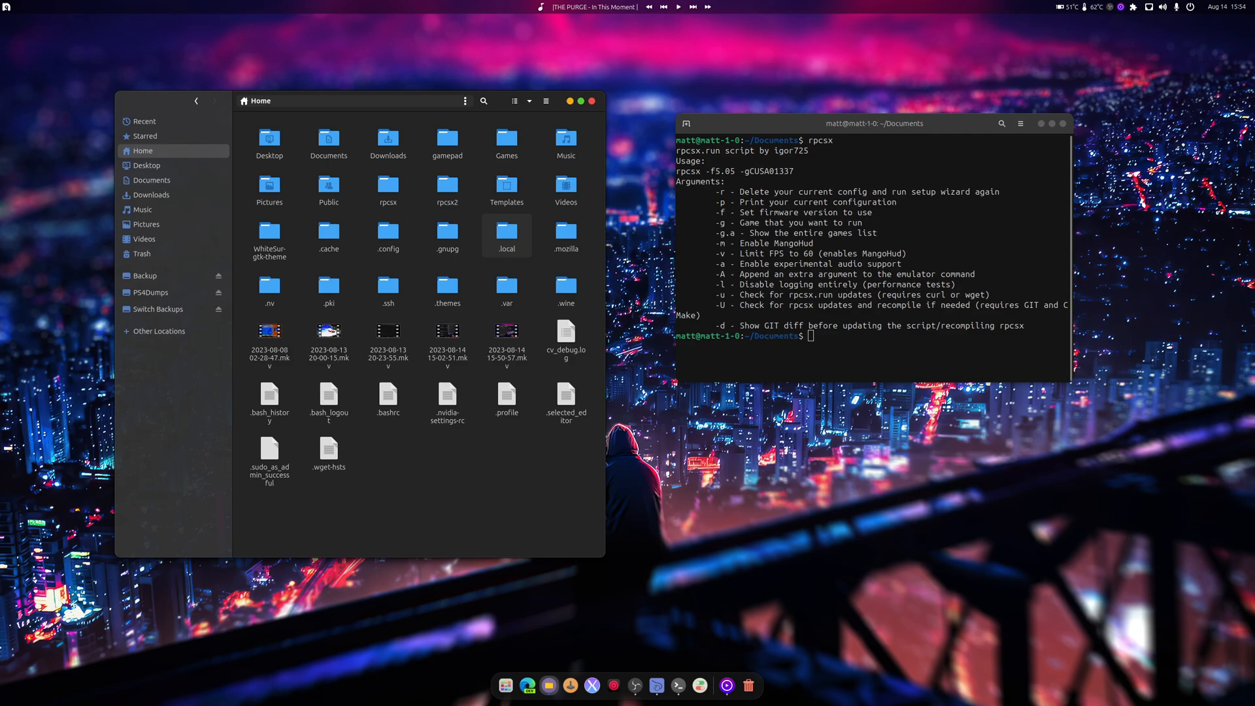
double_click(506, 230)
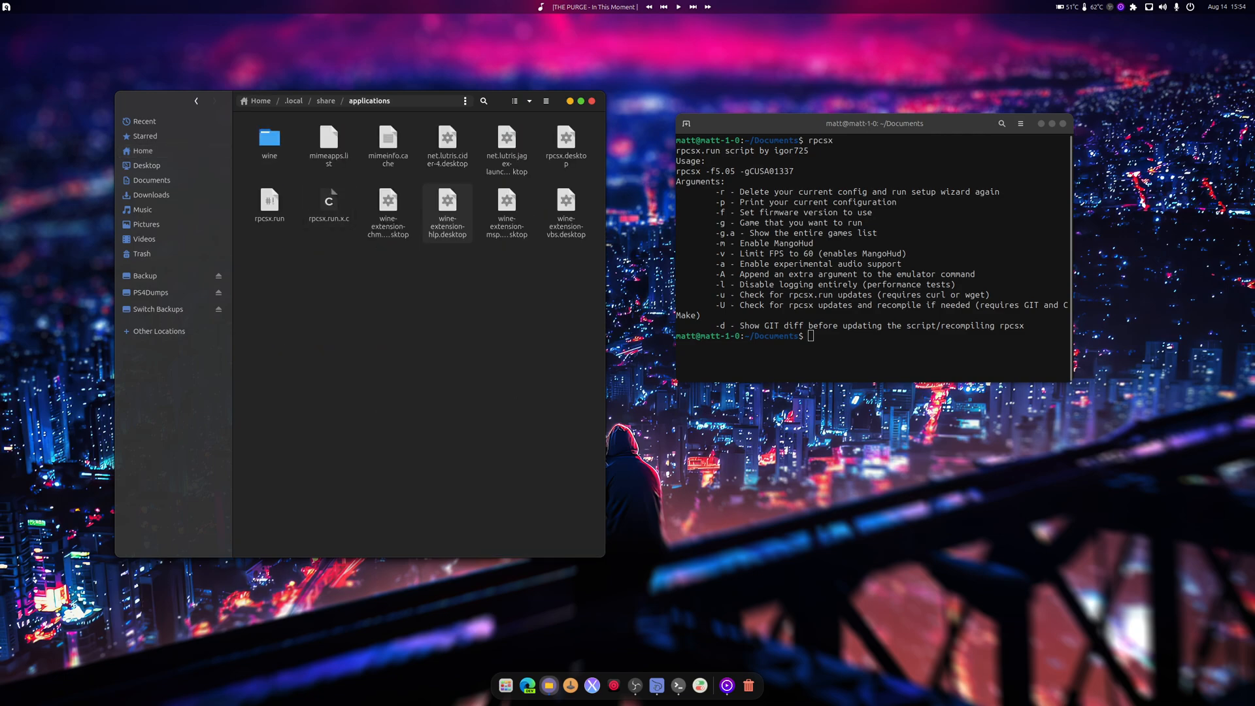
right_click(566, 144)
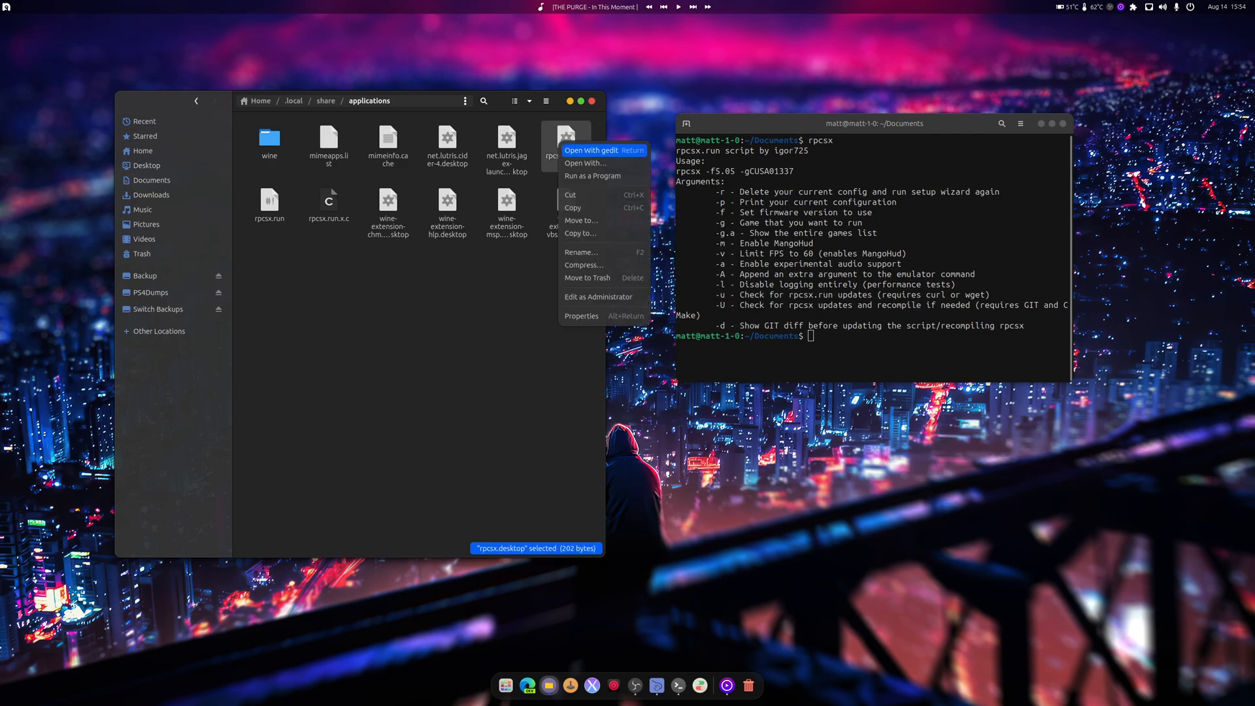
left_click(592, 151)
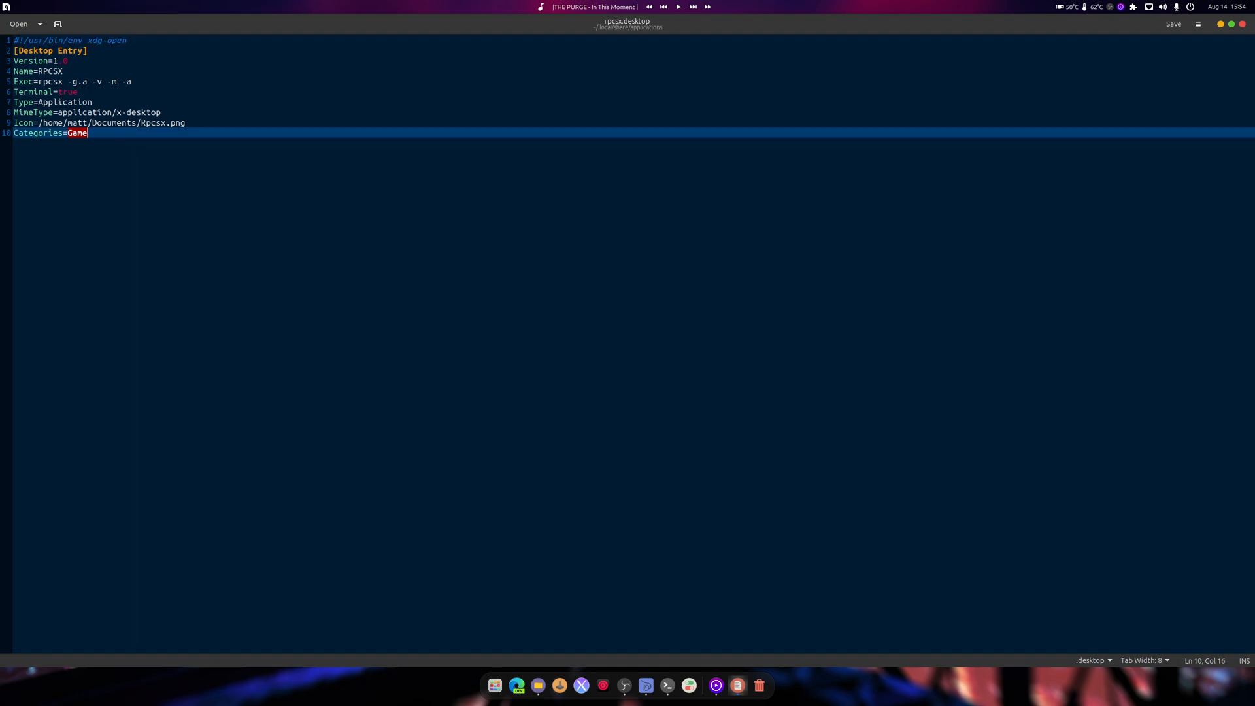
Review the Exec=rpcsx -g.a -v -m -a line and close gedit.
double_click(42, 81)
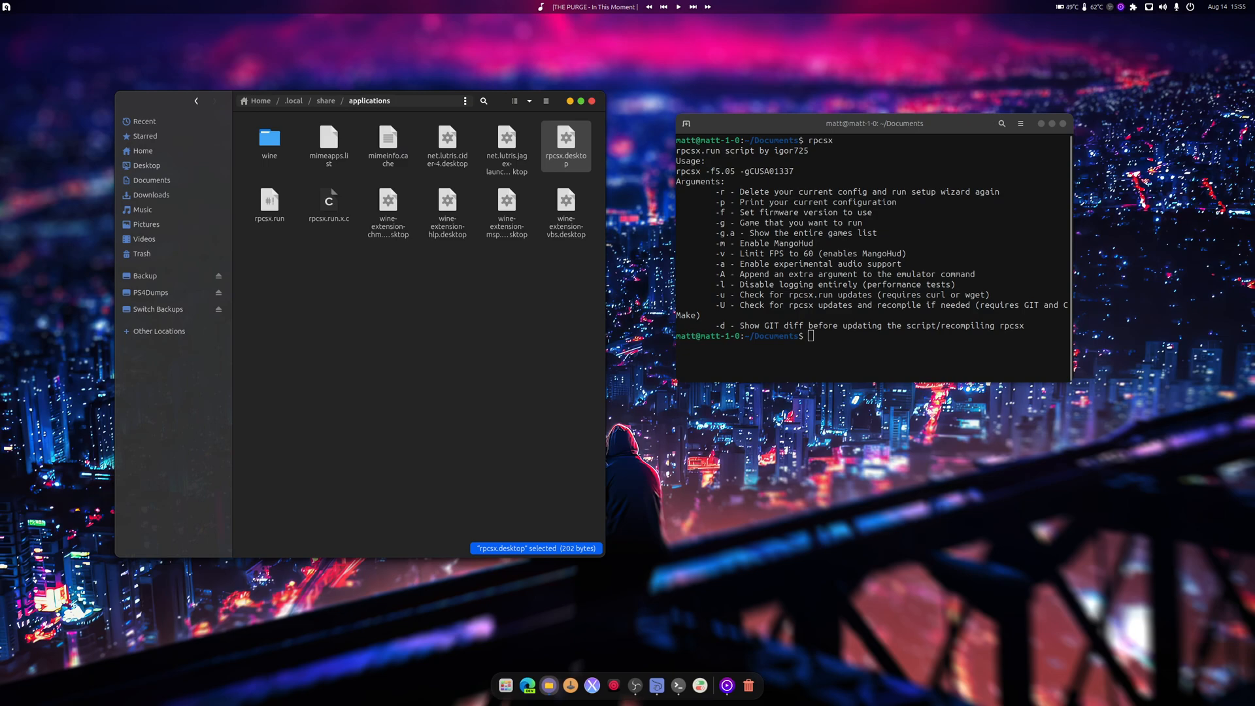
Close Files and Terminal, reopen Files briefly, then close it to reach the empty desktop.
left_click(591, 101)
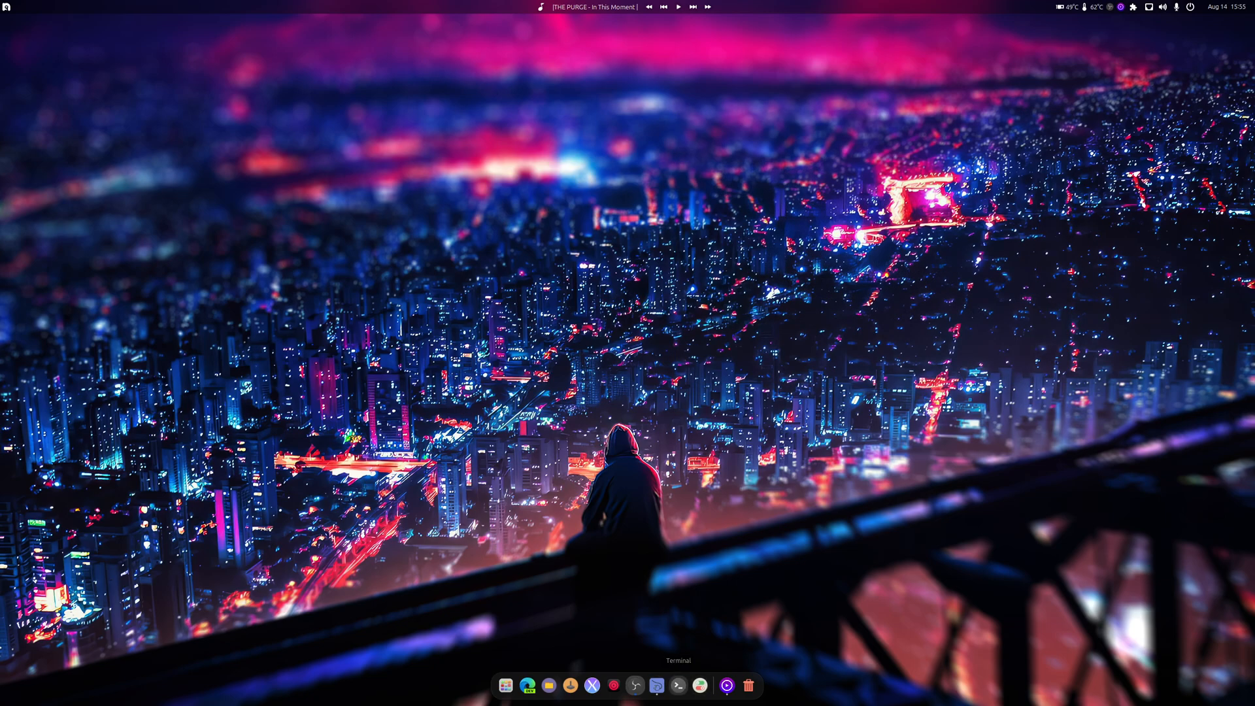
left_click(547, 686)
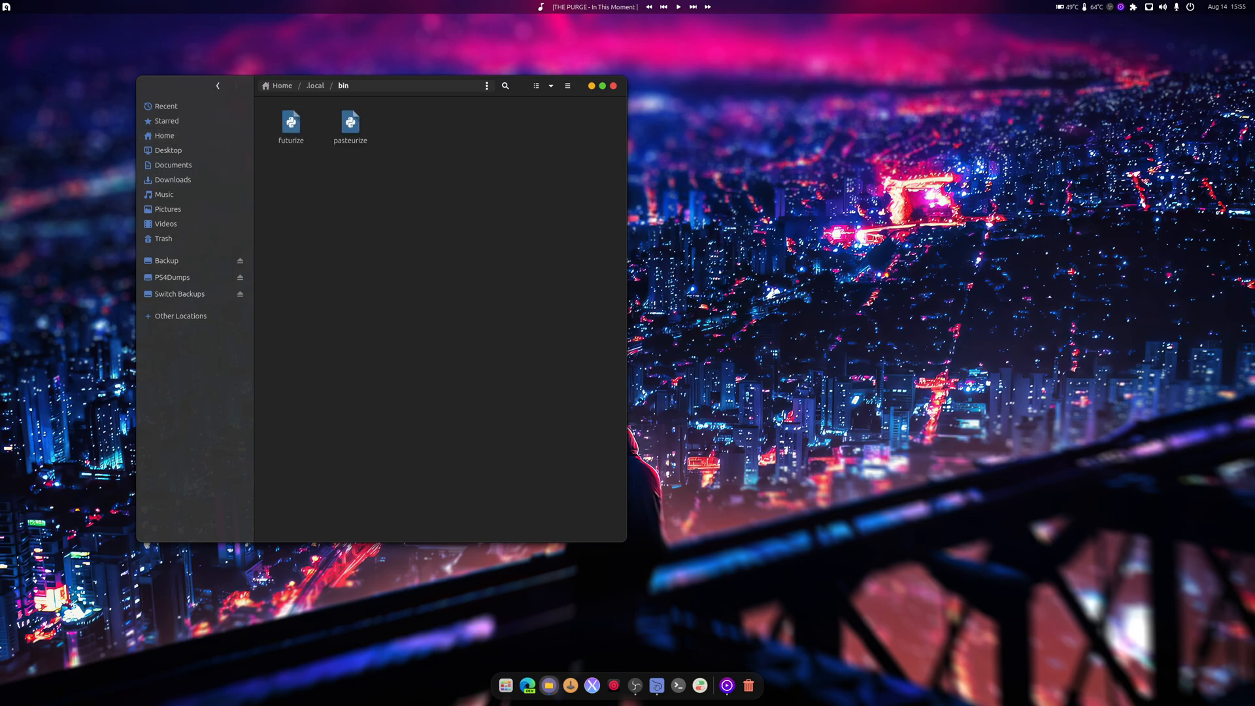
left_click(613, 86)
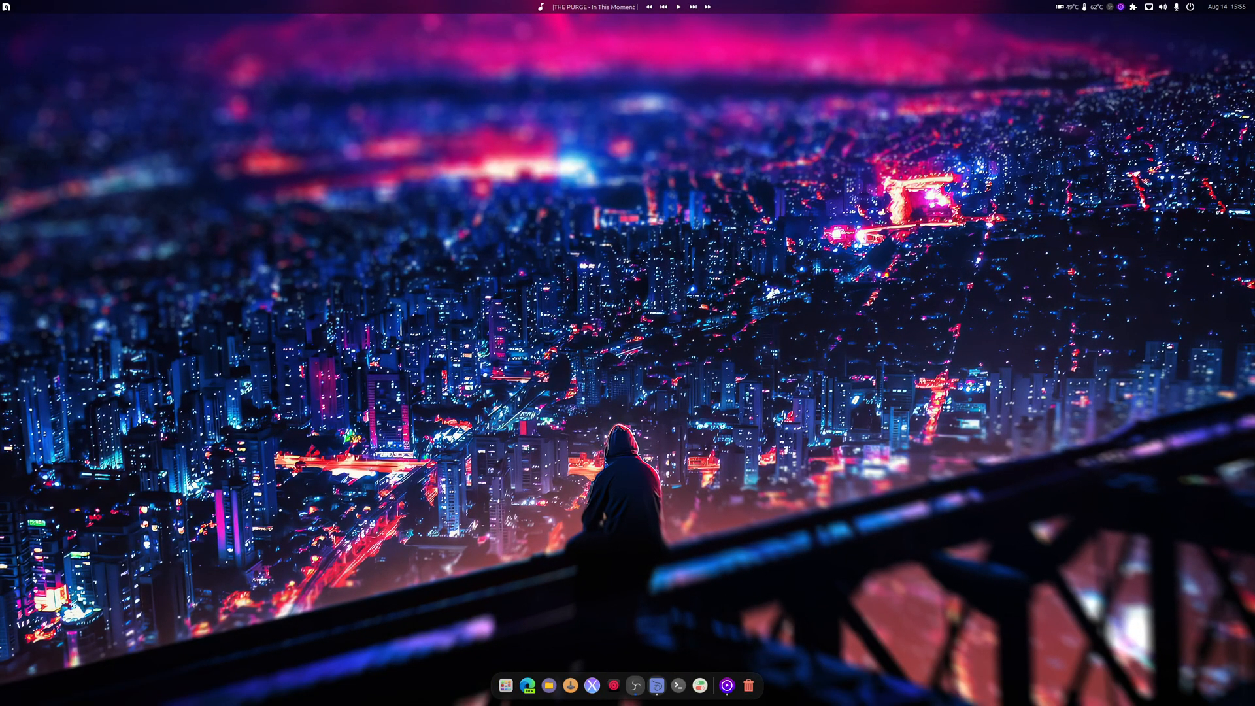
mouse_move(698, 686)
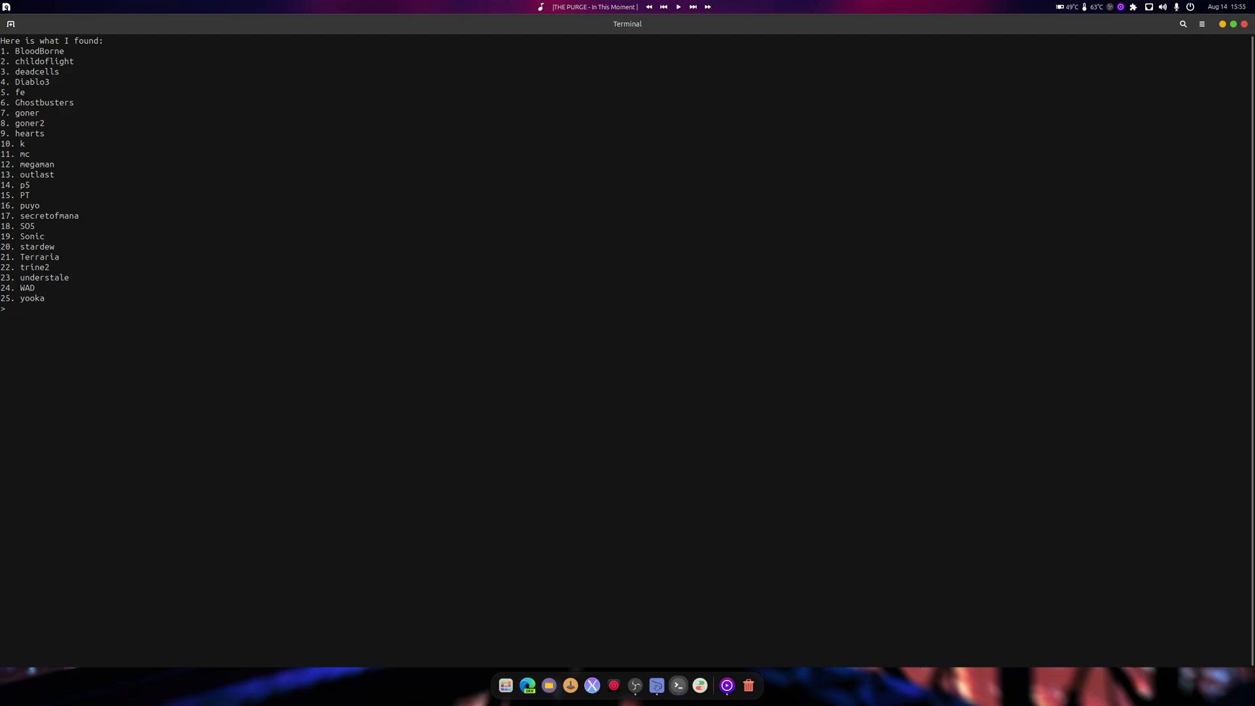
Enter 19 to launch Sonic from the rpcsx game list.
type("19")
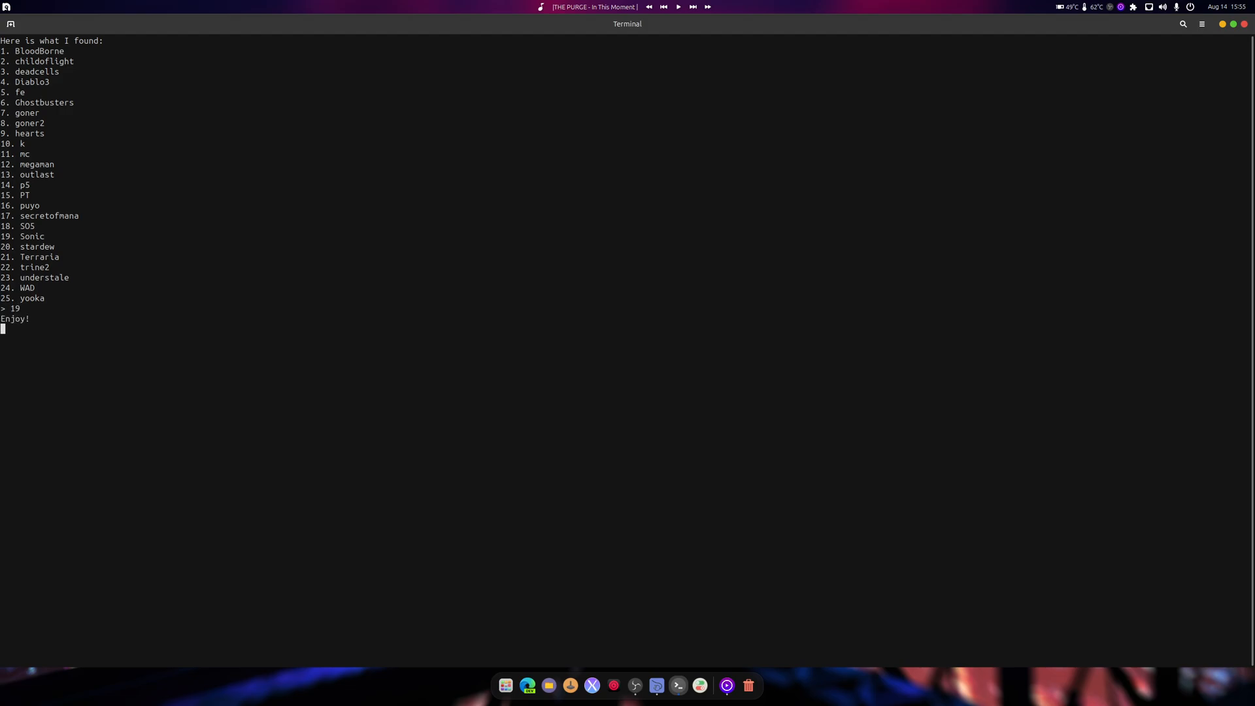